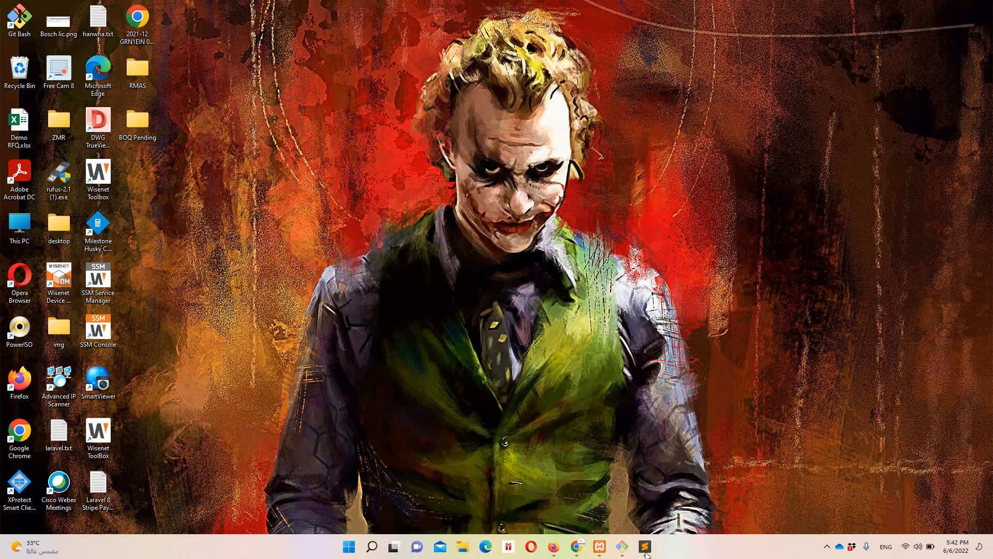
Bring the Sublime Text window with the blog project to the front
{"action": "left_click", "coordinate": [644, 546]}
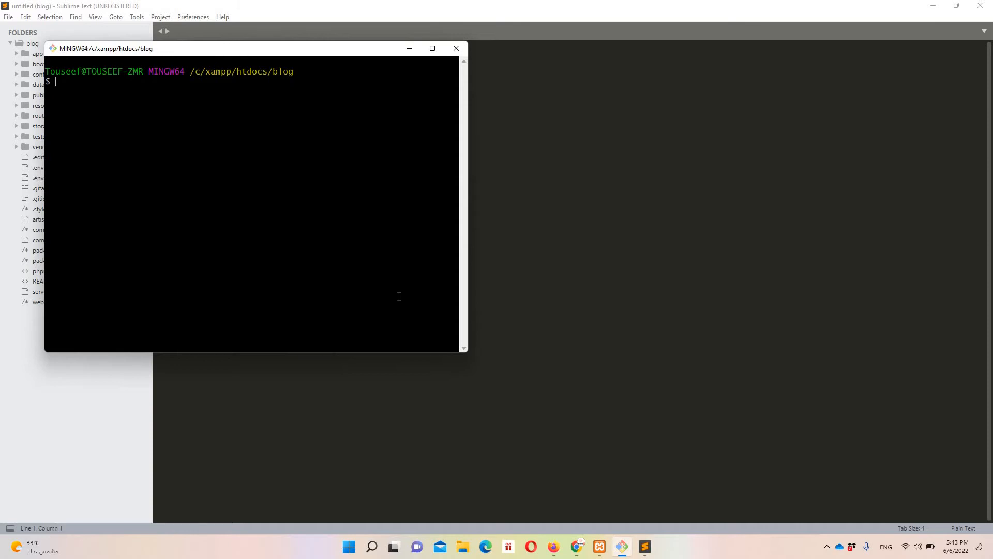
{"action": "mouse_move", "coordinate": [421, 311]}
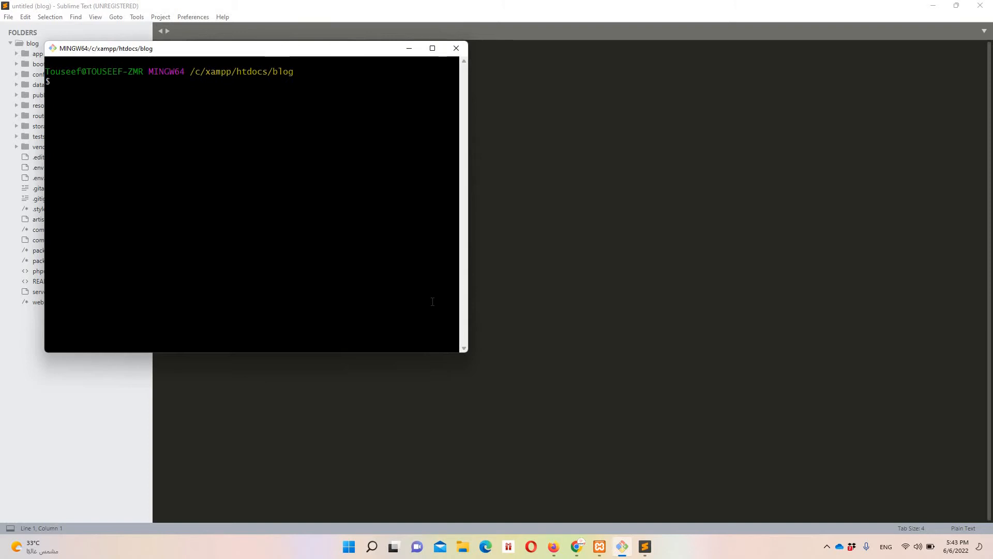
Start the development server with 'php artisan serve' and switch to the browser
{"action": "type", "text": "php"}
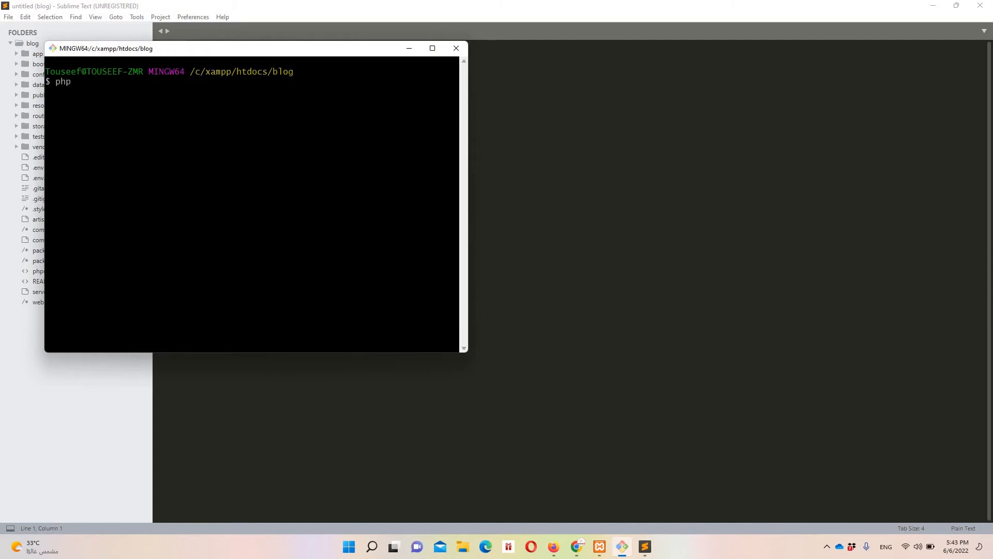
{"action": "type", "text": "artisan s"}
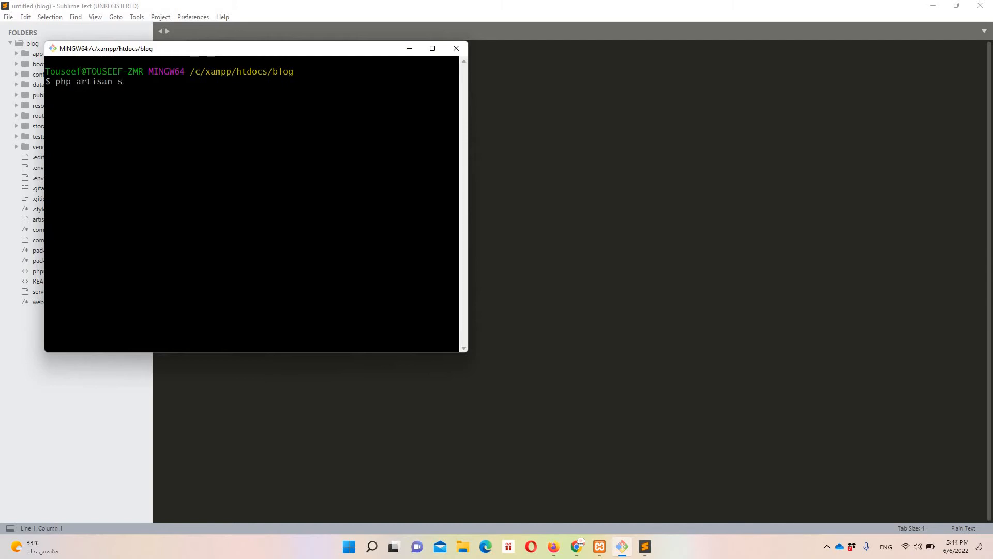
{"action": "type", "text": "erve"}
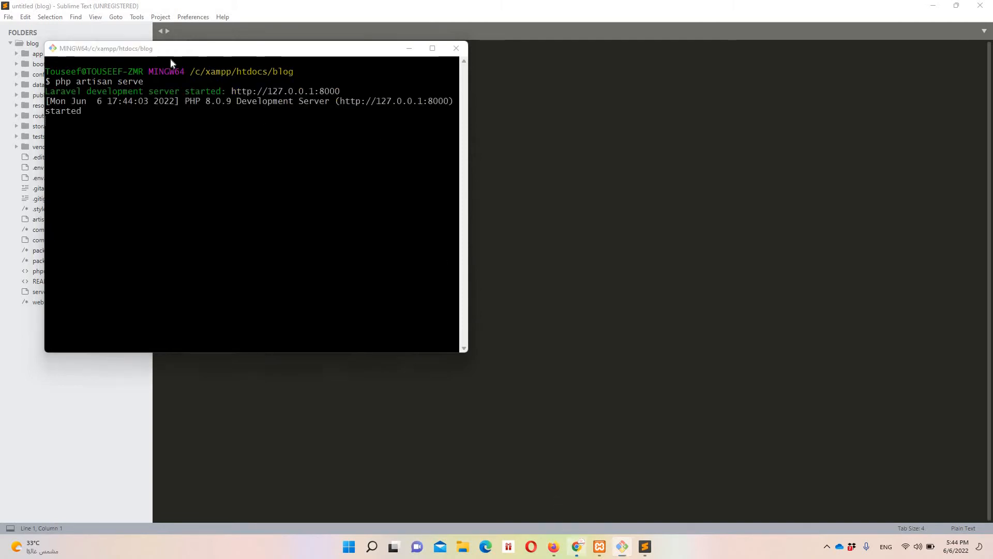
{"action": "left_click", "coordinate": [576, 546]}
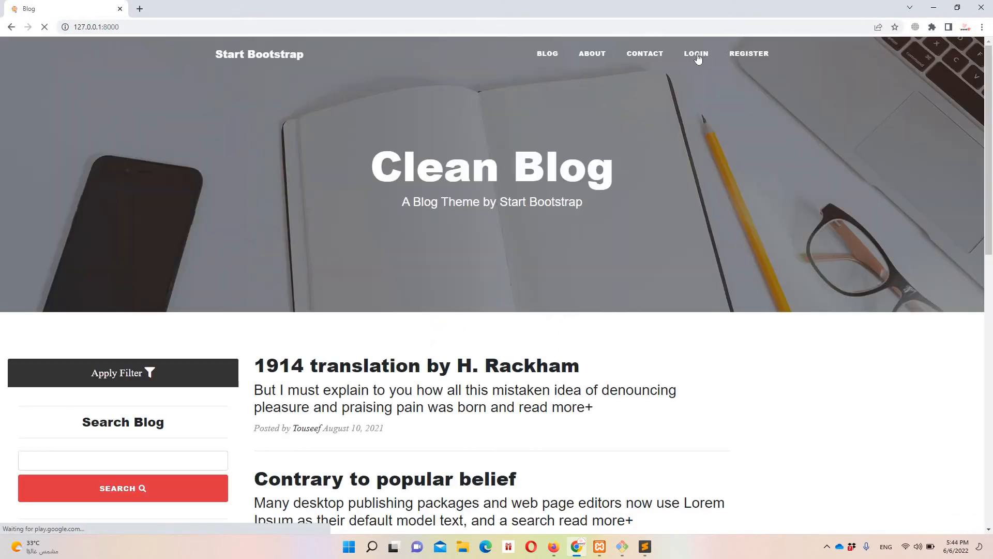
Log in to the blog in Chrome with the entered email and password
{"action": "left_click", "coordinate": [695, 54]}
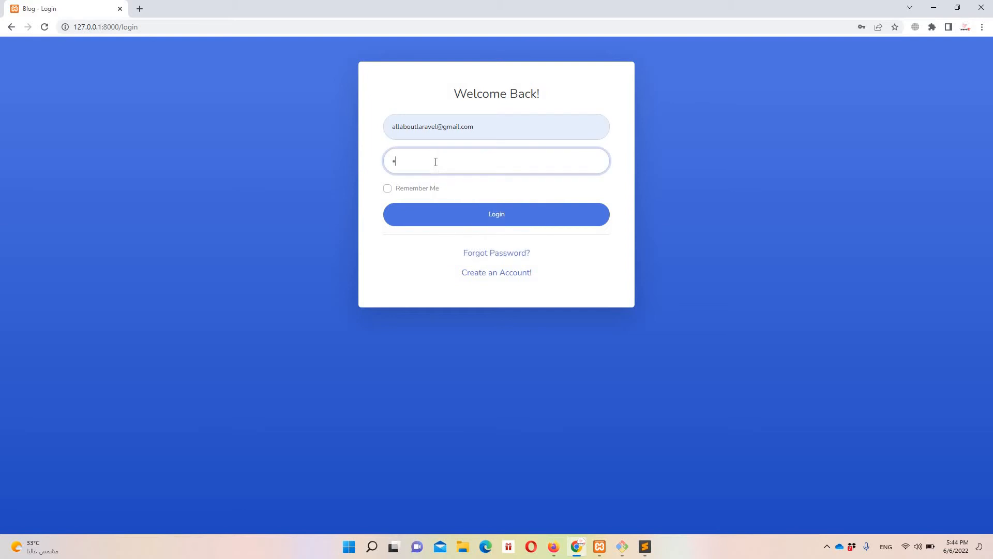
{"action": "type", "text": "password"}
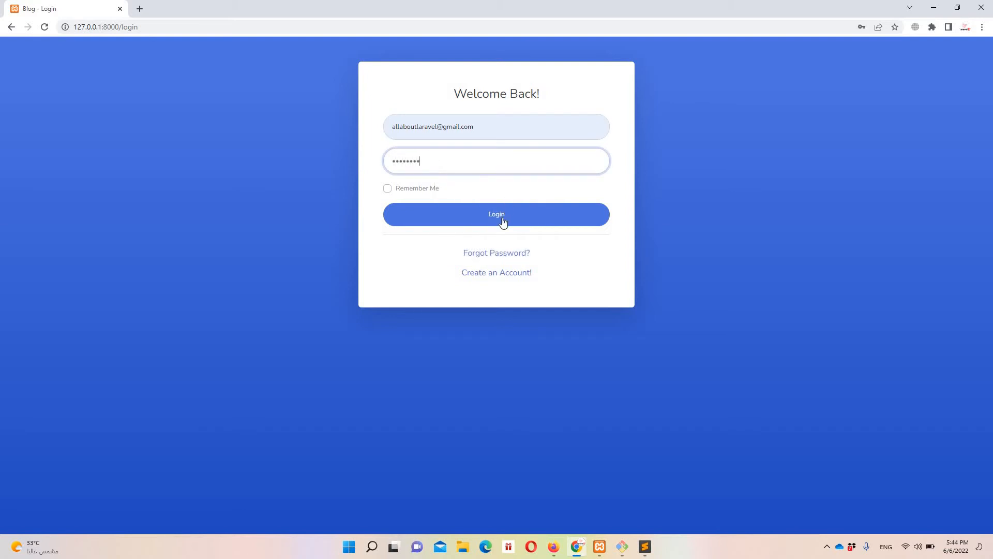
{"action": "left_click", "coordinate": [496, 214]}
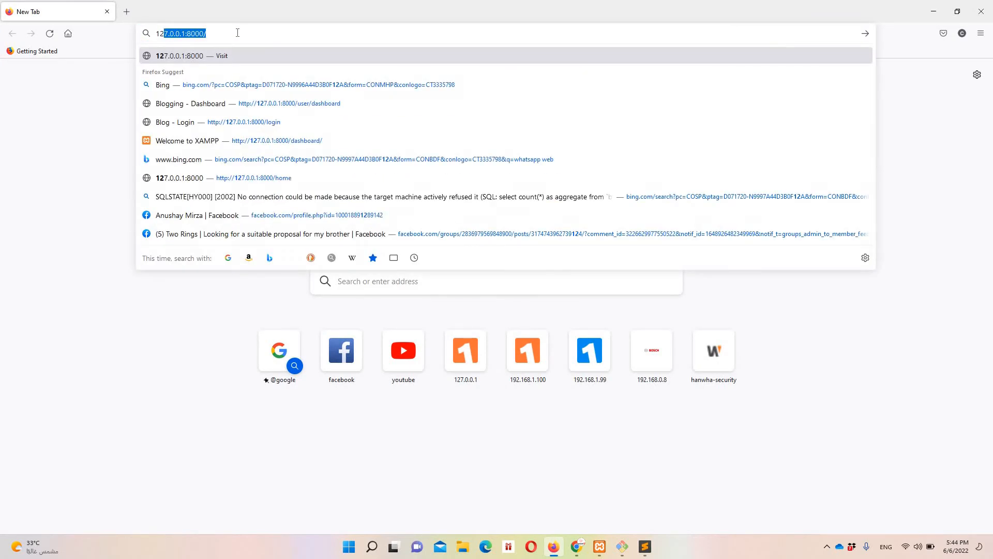
In Firefox, load 127.0.0.1:8000 and sign in with the saved test account
{"action": "key", "text": "Return"}
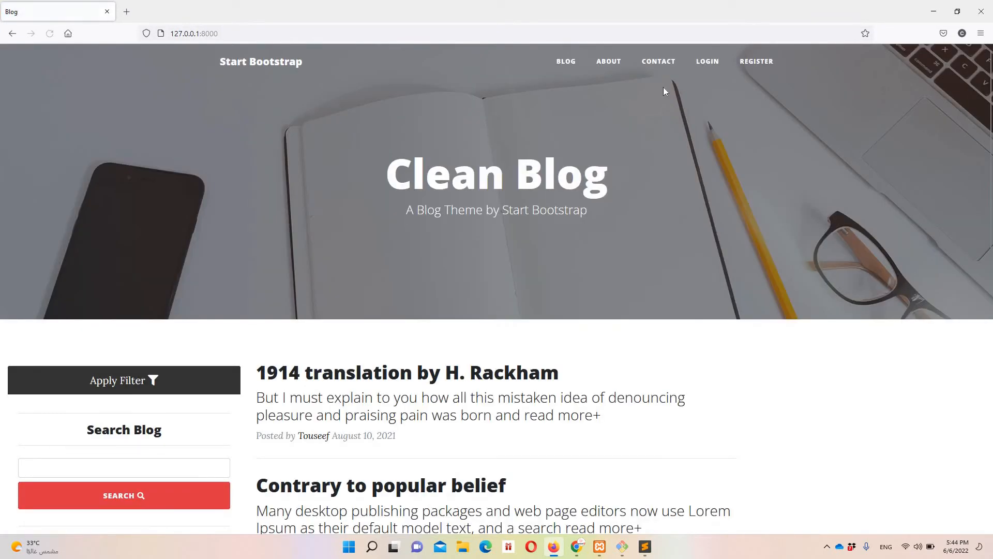
{"action": "left_click", "coordinate": [707, 62]}
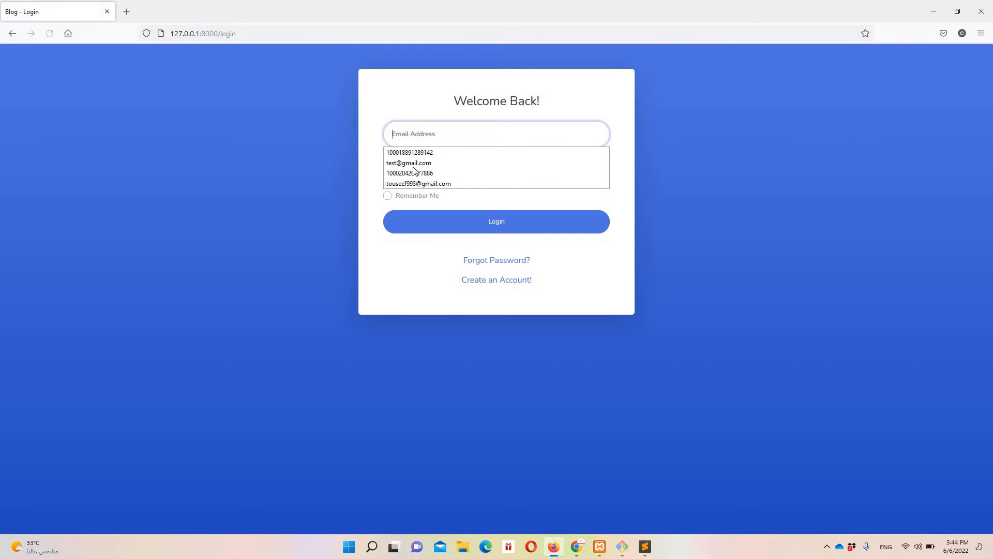
{"action": "left_click", "coordinate": [409, 163]}
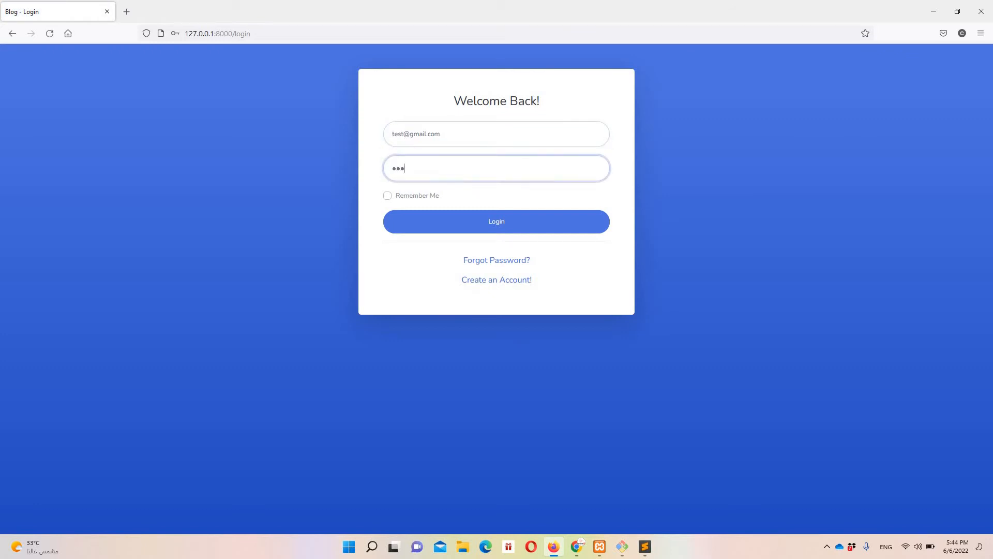
{"action": "left_click", "coordinate": [496, 221]}
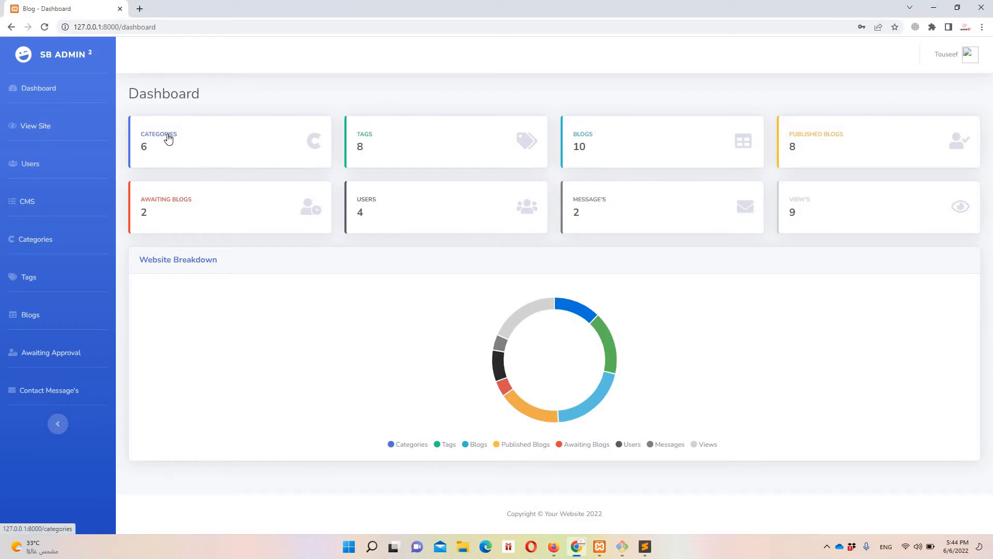
View the Categories, Tags, Blogs, Awaiting Approval and Contact Messages lists, then return home
{"action": "left_click", "coordinate": [158, 138]}
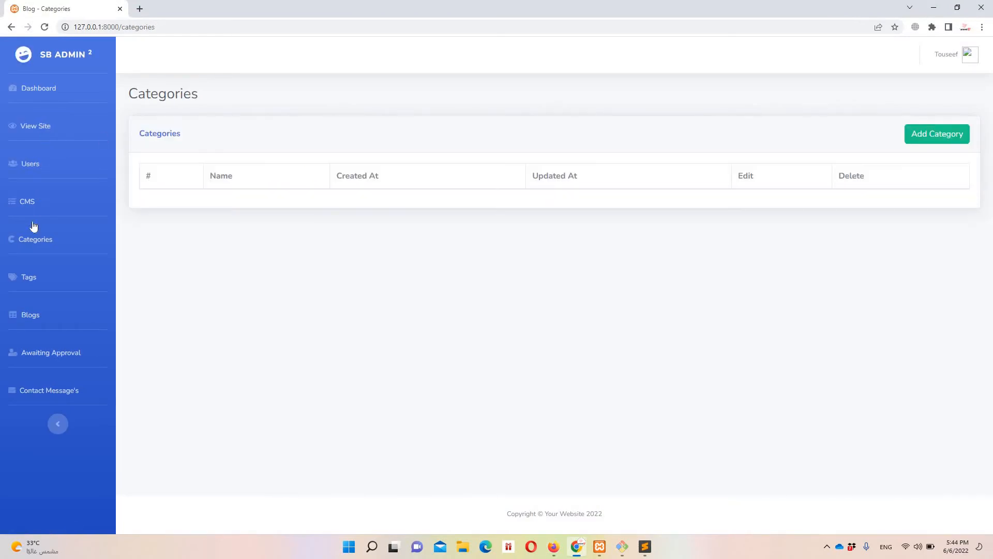
{"action": "left_click", "coordinate": [28, 277]}
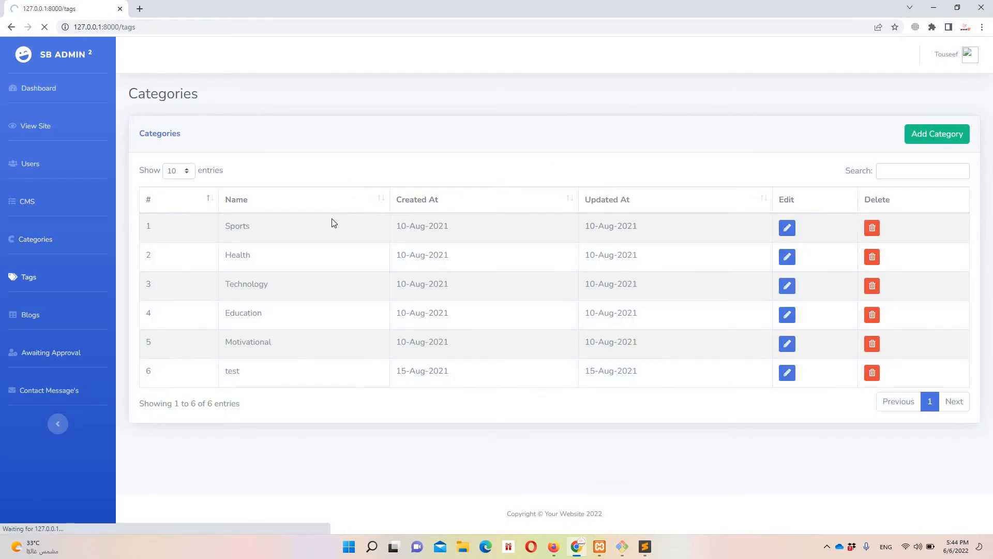
{"action": "left_click", "coordinate": [29, 277]}
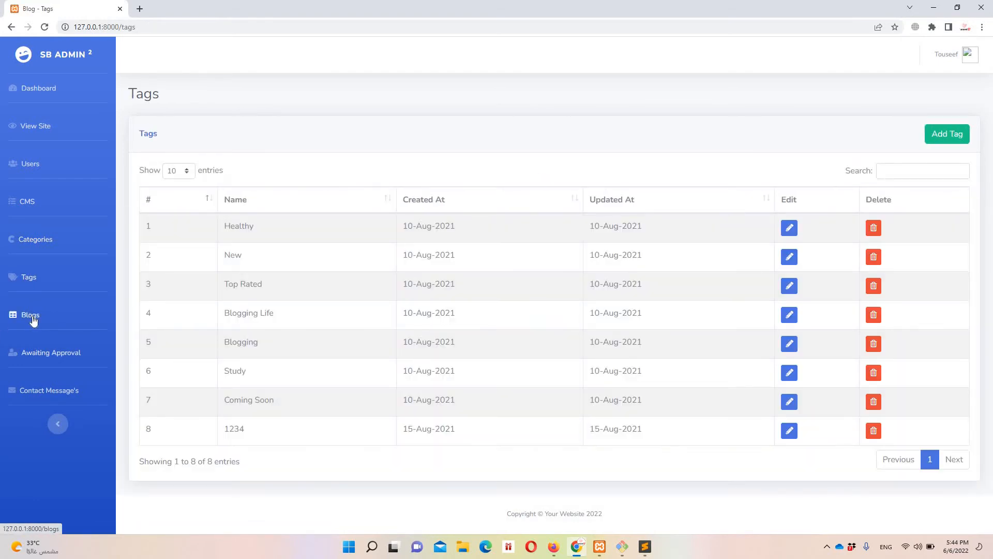
{"action": "left_click", "coordinate": [31, 315]}
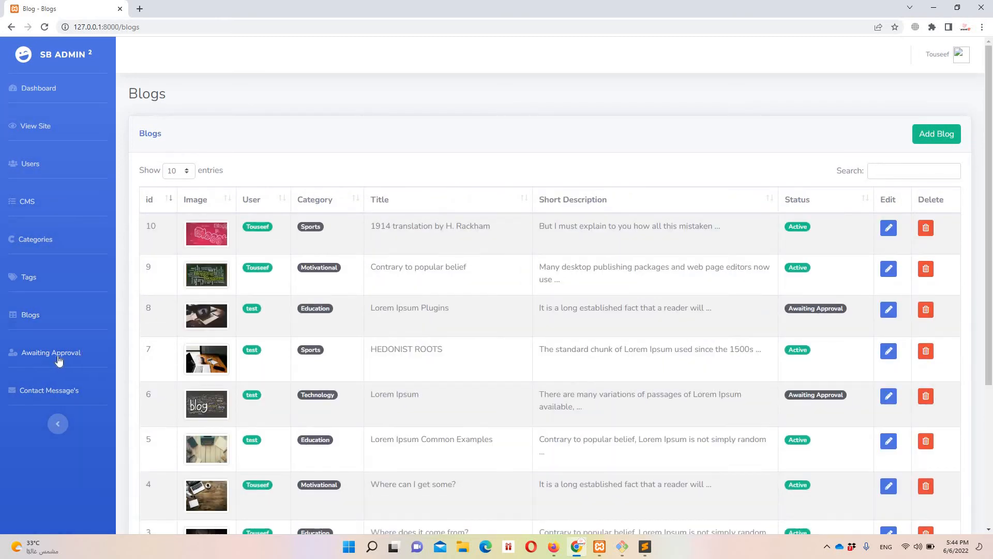
{"action": "left_click", "coordinate": [51, 352]}
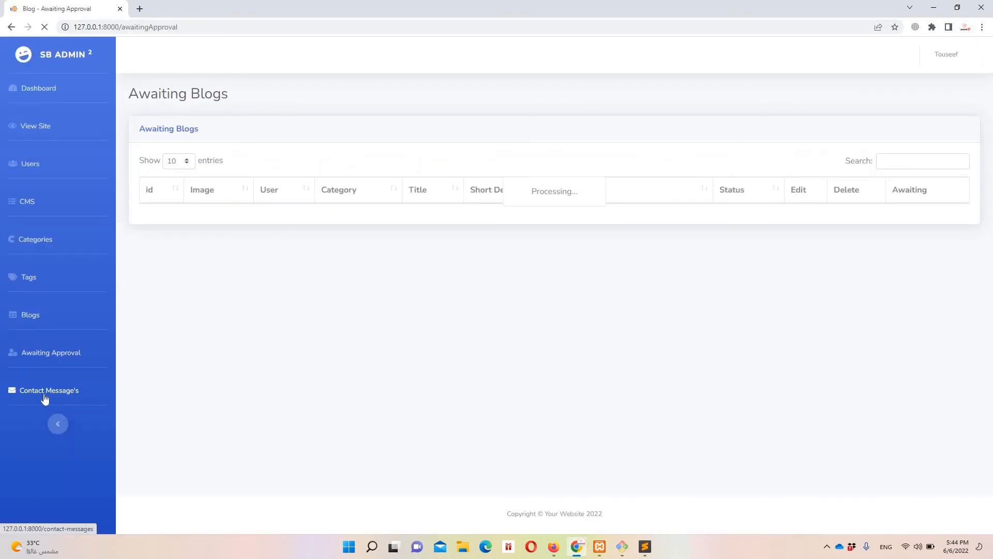
{"action": "left_click", "coordinate": [49, 390]}
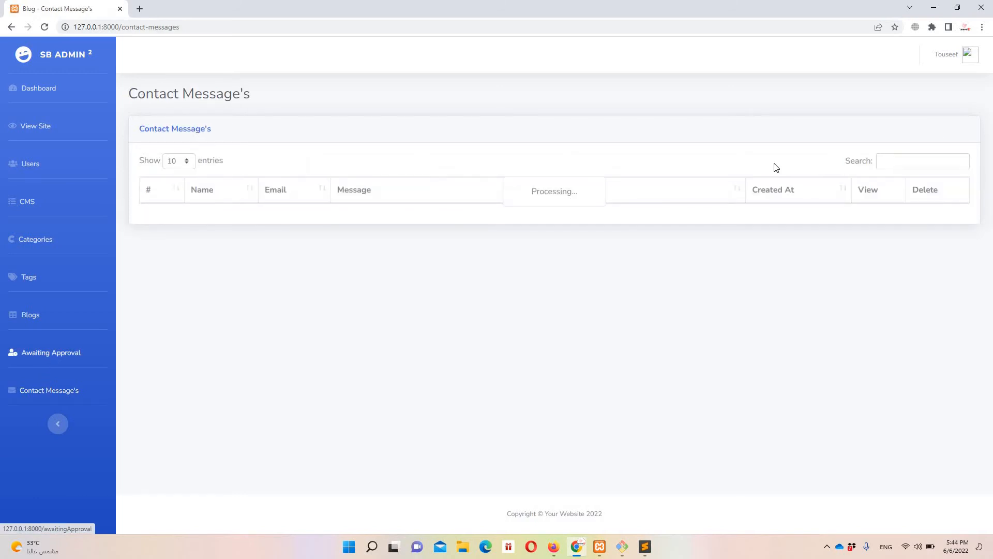
{"action": "mouse_move", "coordinate": [35, 89]}
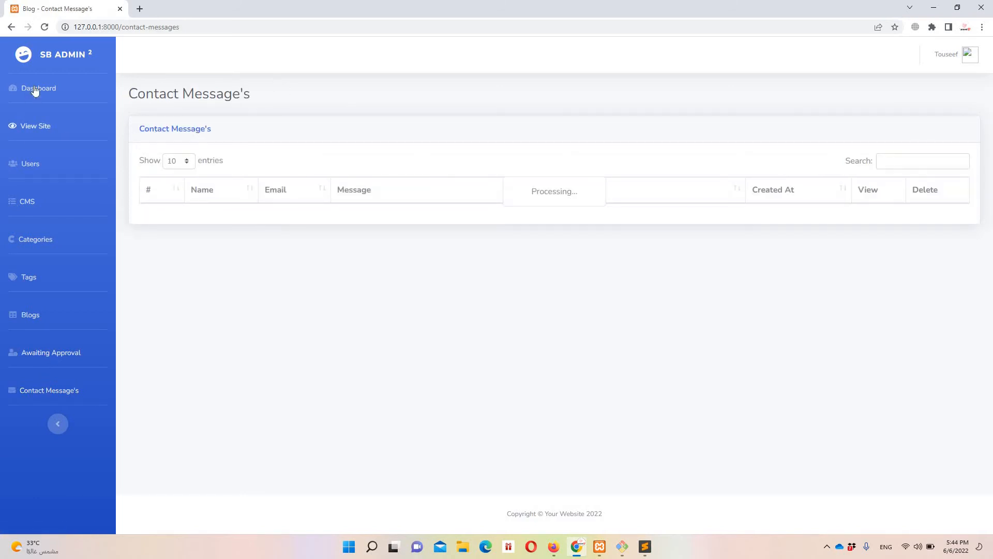
{"action": "left_click", "coordinate": [39, 88]}
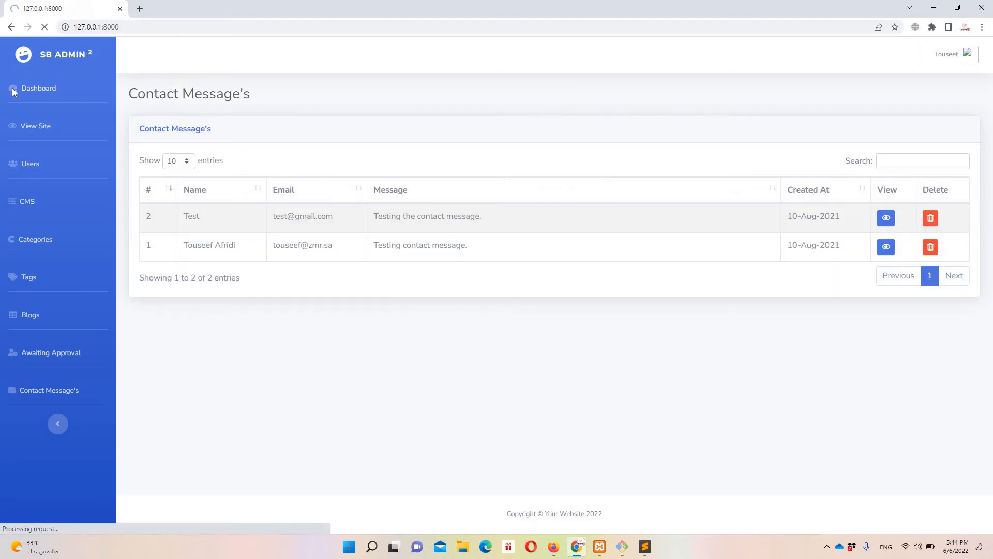
Visit the About and Contact pages, then return to the blog listing
{"action": "left_click", "coordinate": [36, 125]}
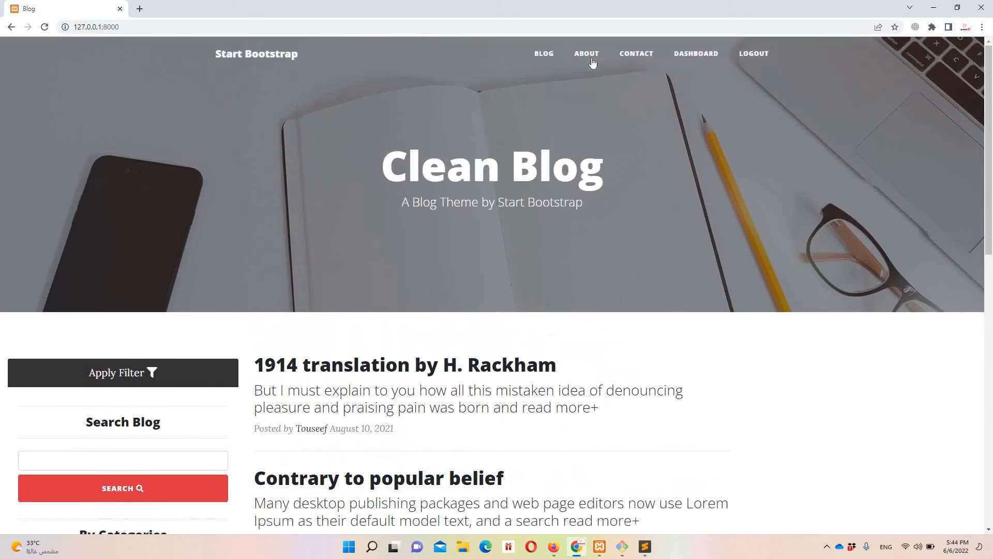
{"action": "left_click", "coordinate": [585, 54]}
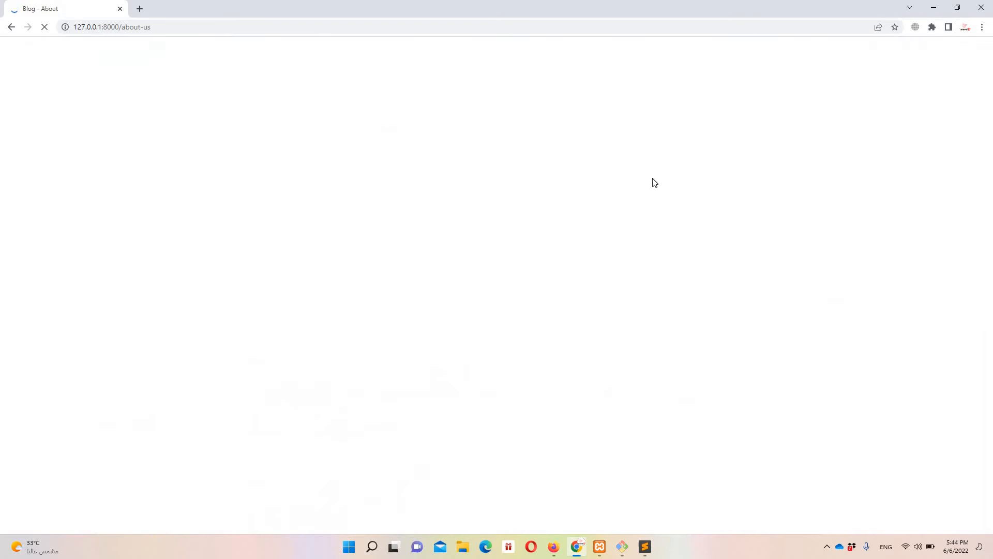
{"action": "left_click", "coordinate": [636, 54]}
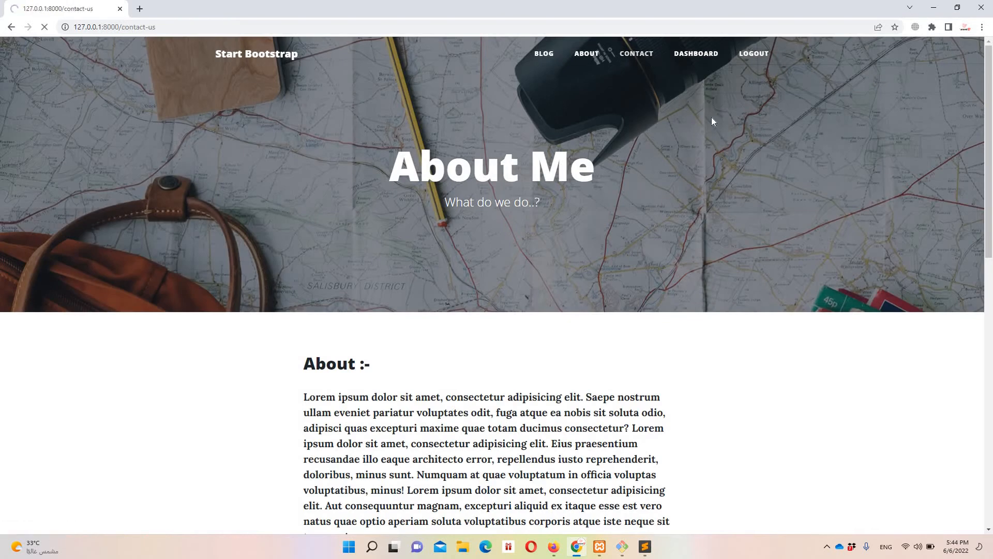
{"action": "left_click", "coordinate": [636, 54]}
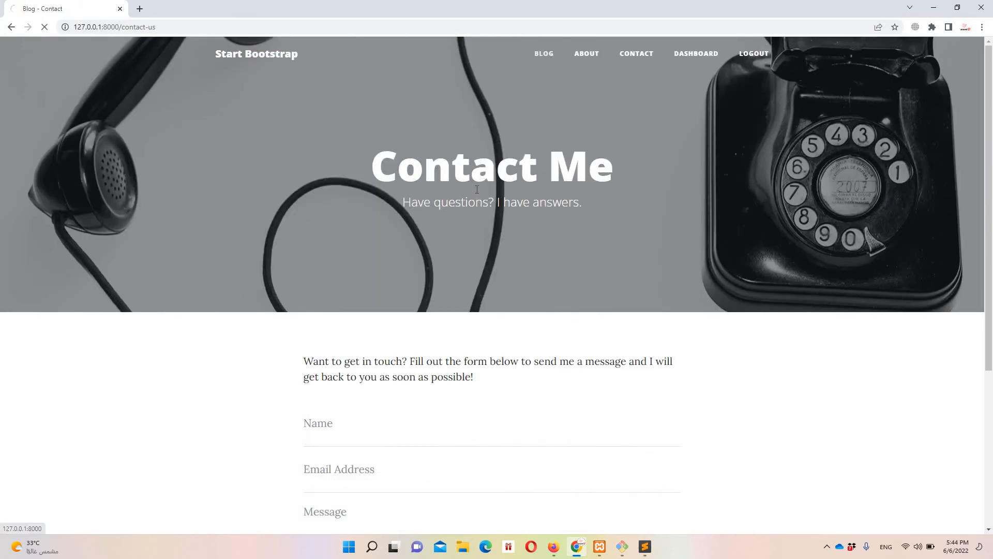
{"action": "left_click", "coordinate": [543, 54]}
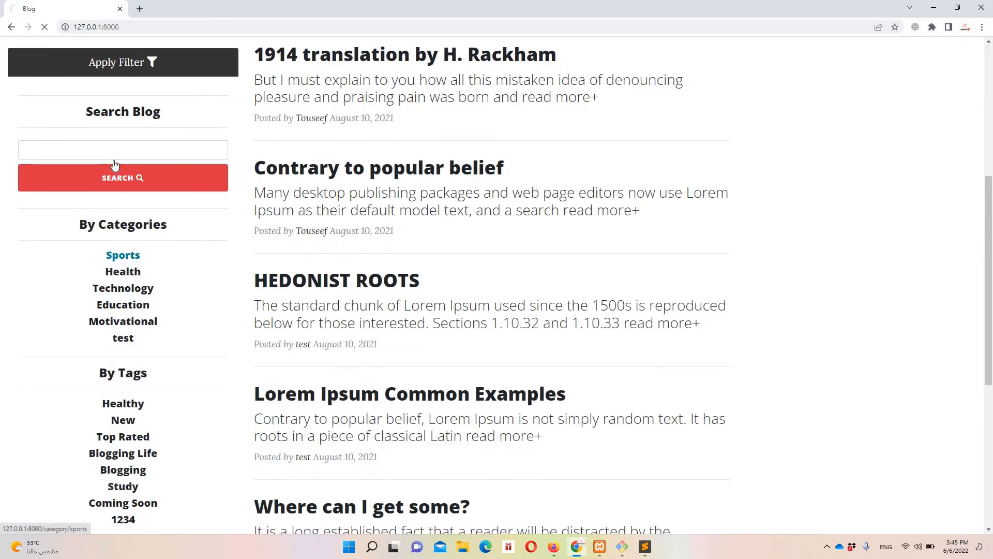
Filter posts to the Sports category and search for 'asasas', getting Not found
{"action": "left_click", "coordinate": [123, 254]}
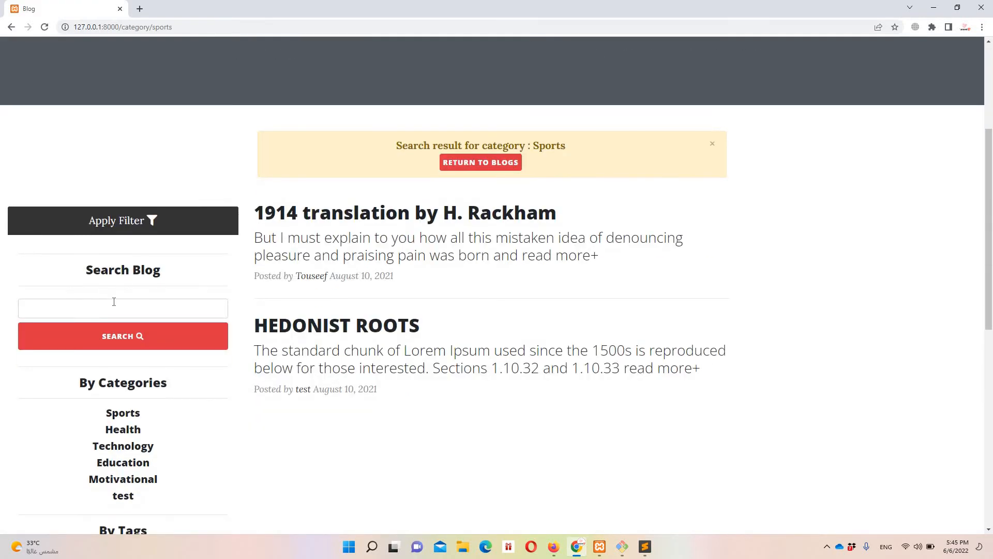
{"action": "type", "text": "asasas"}
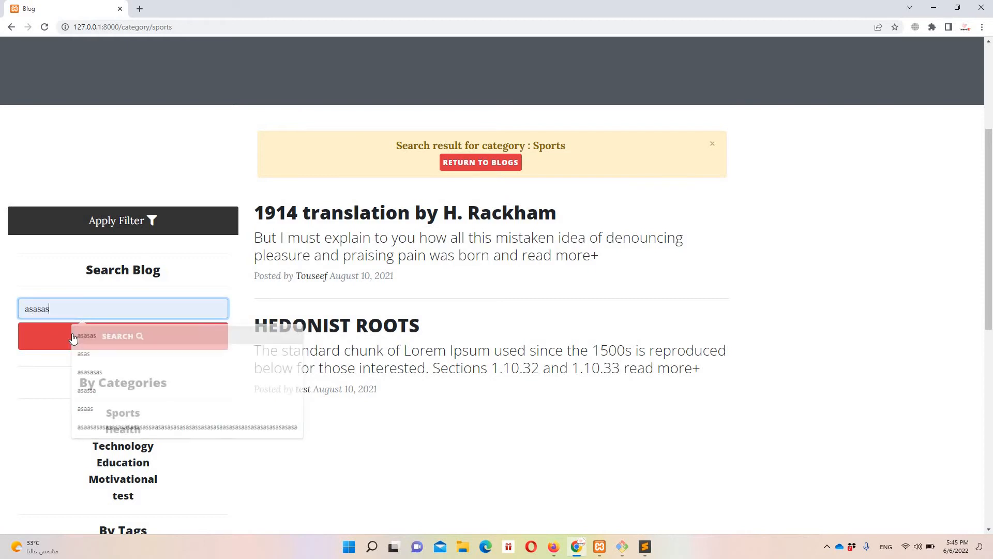
{"action": "left_click", "coordinate": [122, 335]}
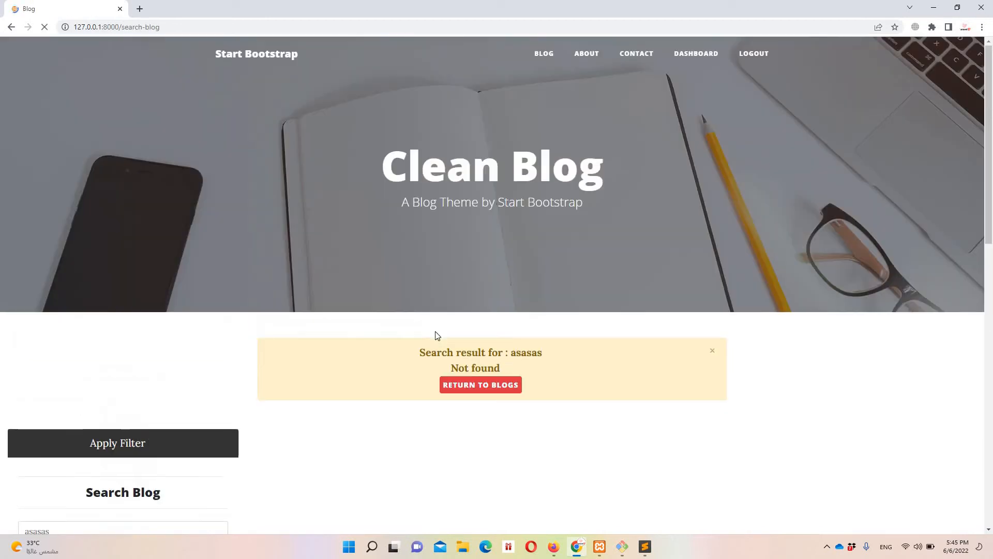
{"action": "scroll", "scroll_direction": "down", "scroll_amount": 3}
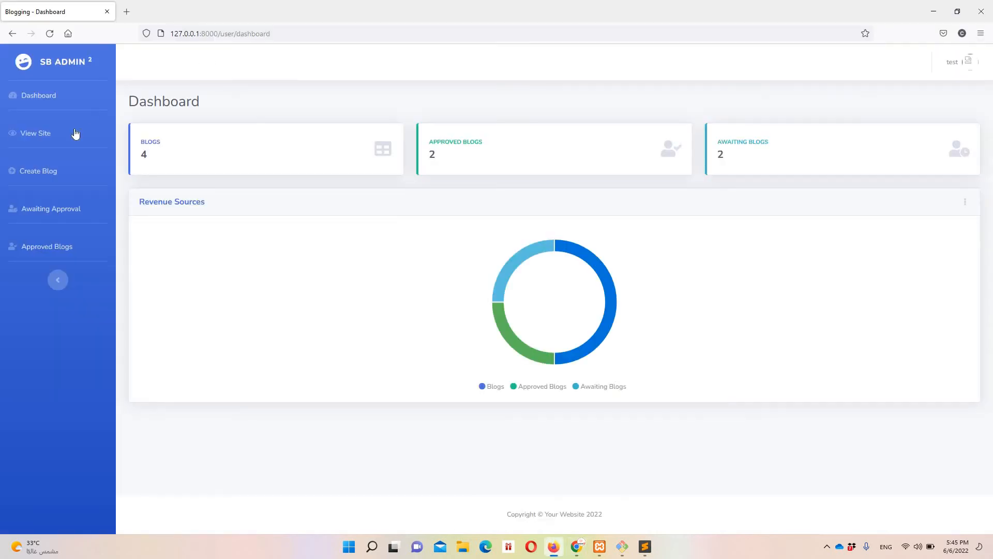
{"action": "mouse_move", "coordinate": [38, 171]}
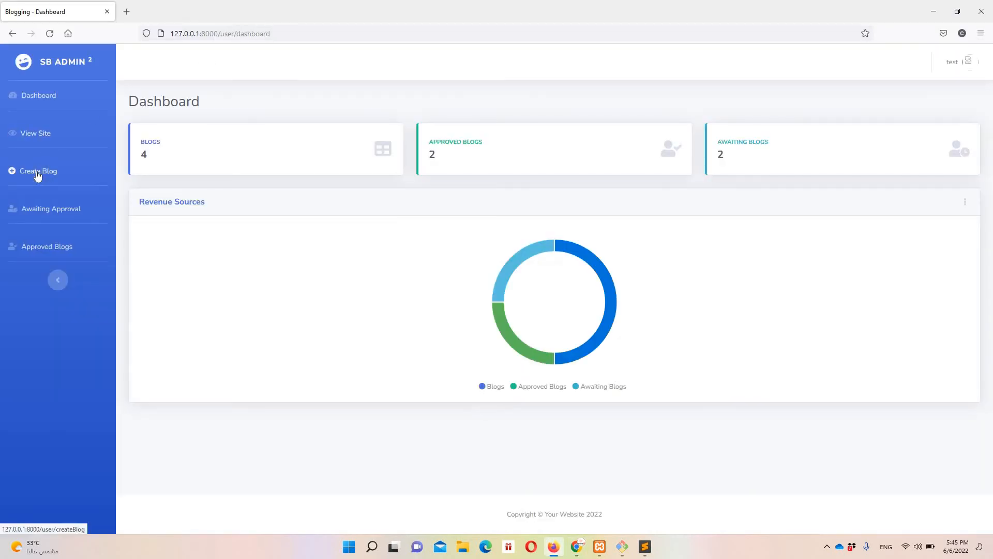
View the Create Blog, Awaiting Approval and Approved Blogs pages, then open the avatar menu
{"action": "left_click", "coordinate": [37, 171]}
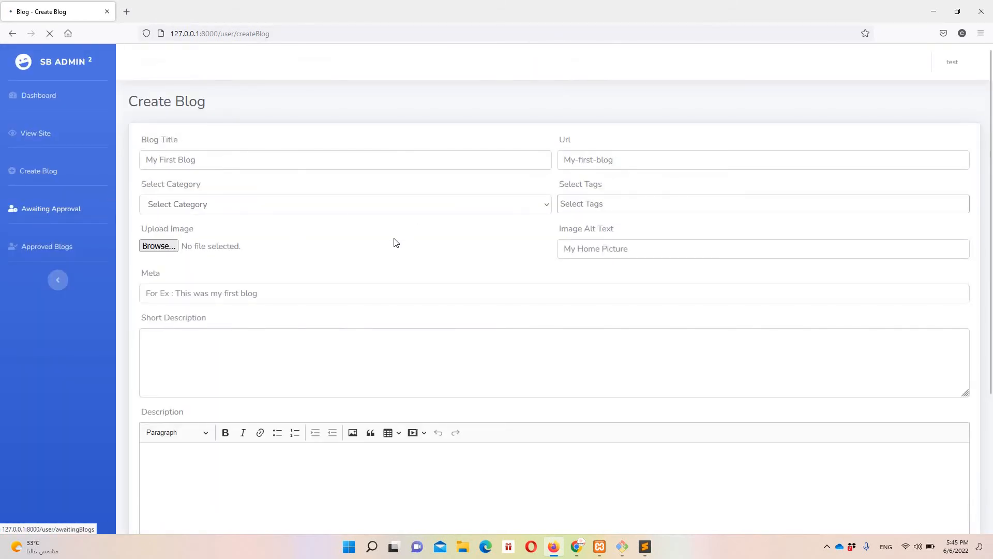
{"action": "left_click", "coordinate": [51, 209]}
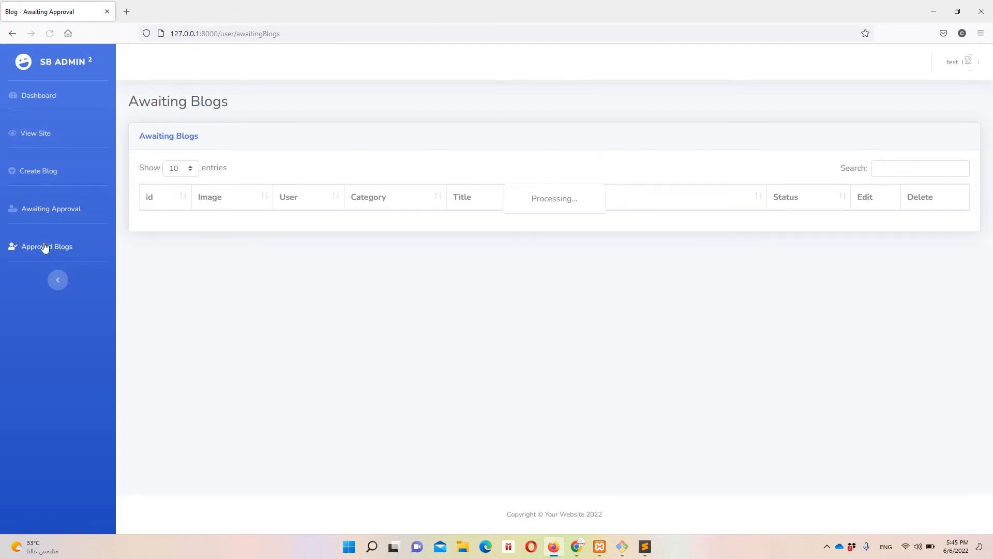
{"action": "left_click", "coordinate": [45, 246]}
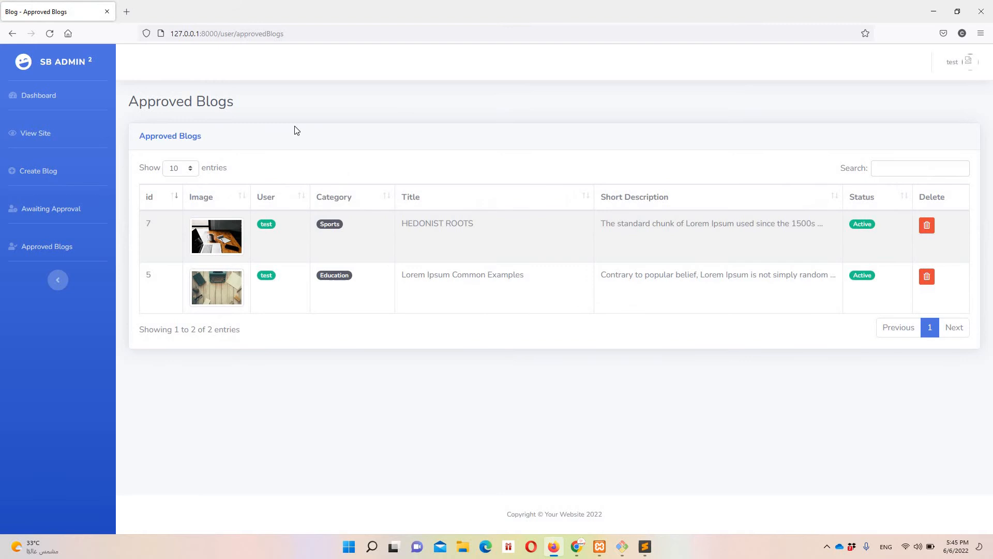
{"action": "left_click", "coordinate": [952, 62]}
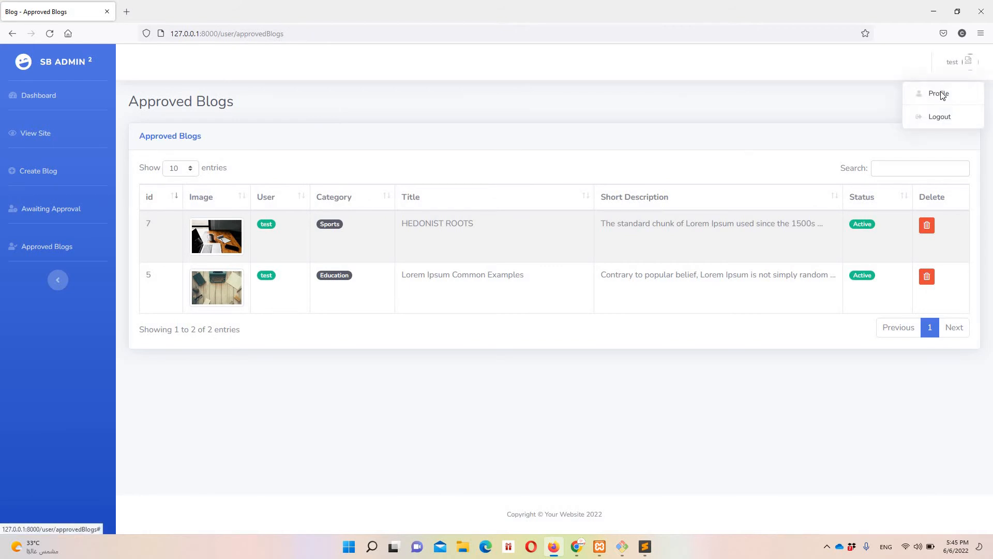
Open the Profile page from the user dropdown
{"action": "left_click", "coordinate": [939, 93]}
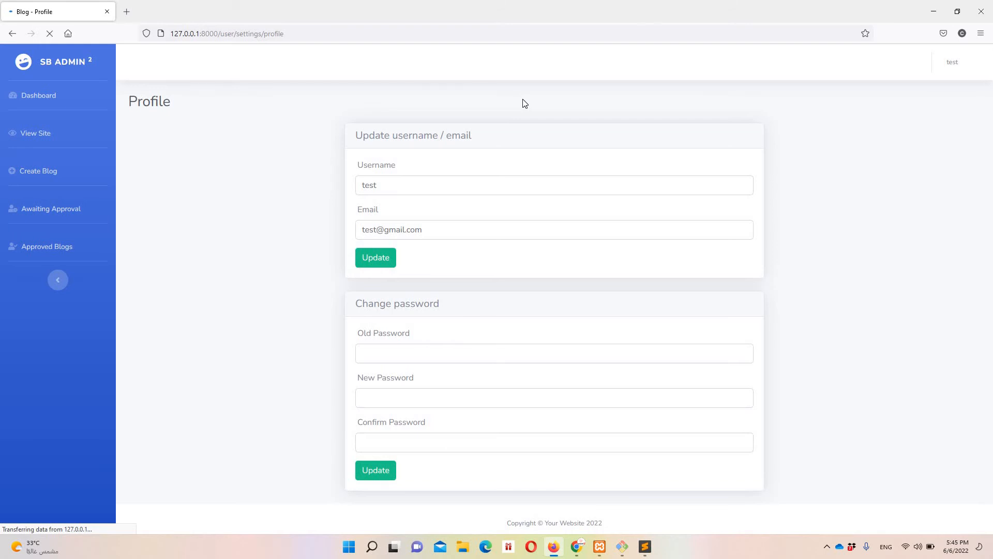
{"action": "mouse_move", "coordinate": [471, 127]}
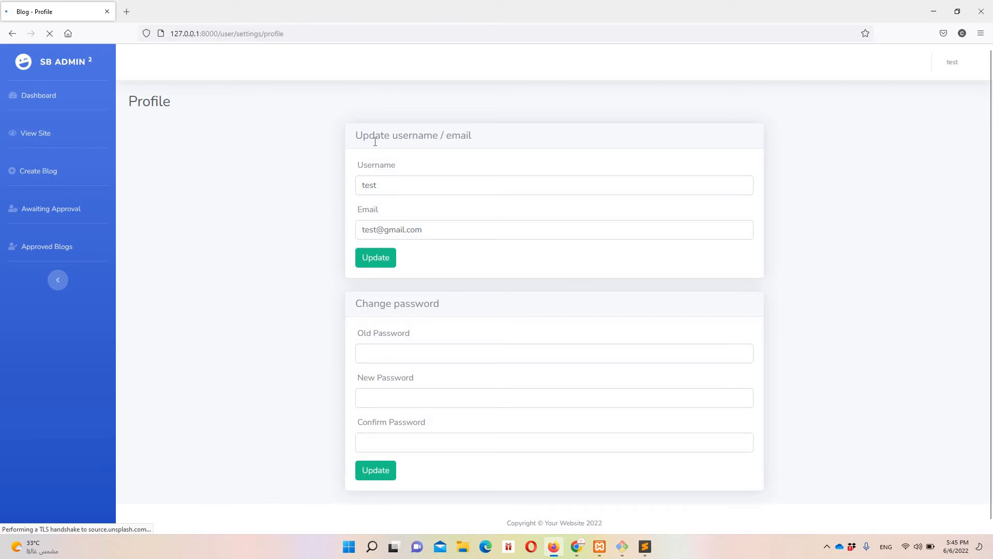
{"action": "mouse_move", "coordinate": [234, 260]}
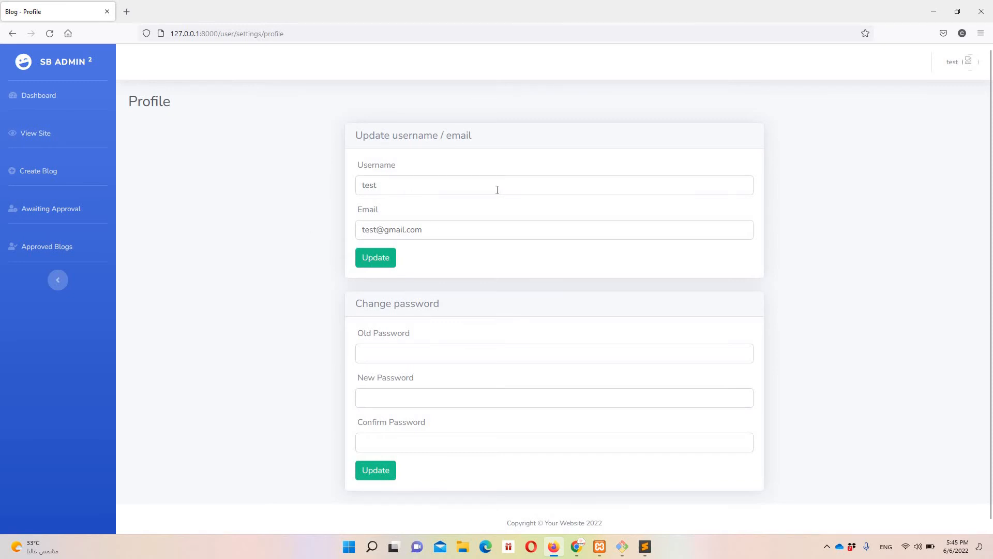
{"action": "mouse_move", "coordinate": [498, 125]}
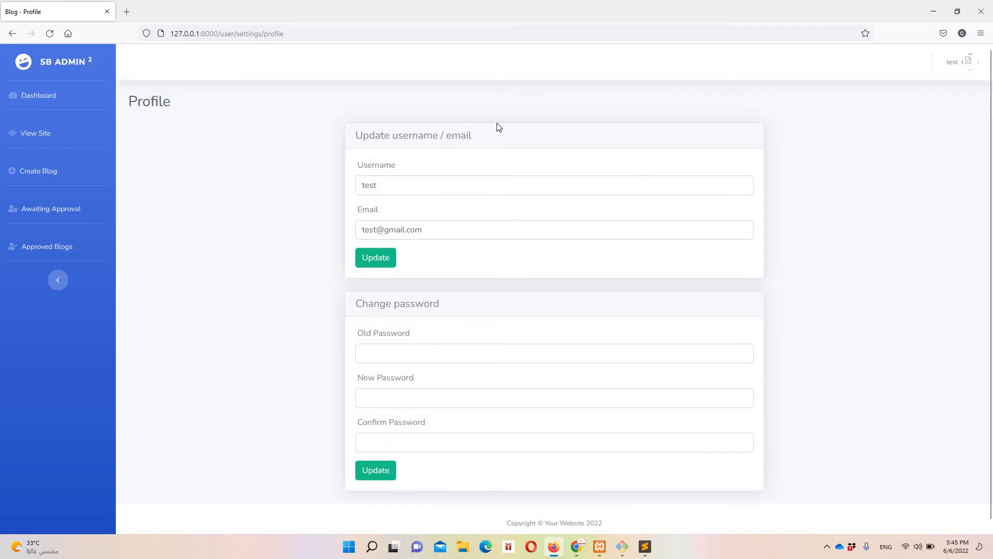
{"action": "mouse_move", "coordinate": [581, 152]}
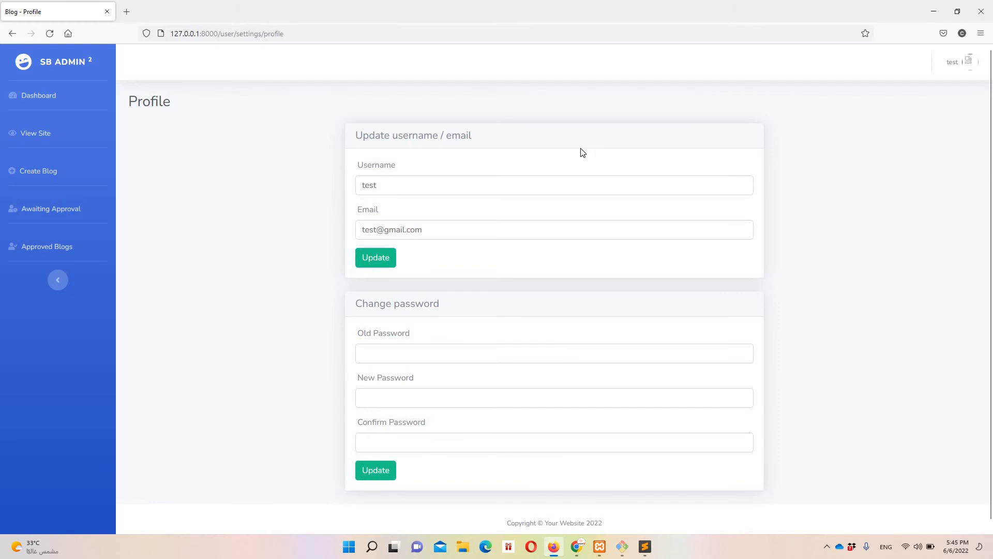
{"action": "mouse_move", "coordinate": [523, 144]}
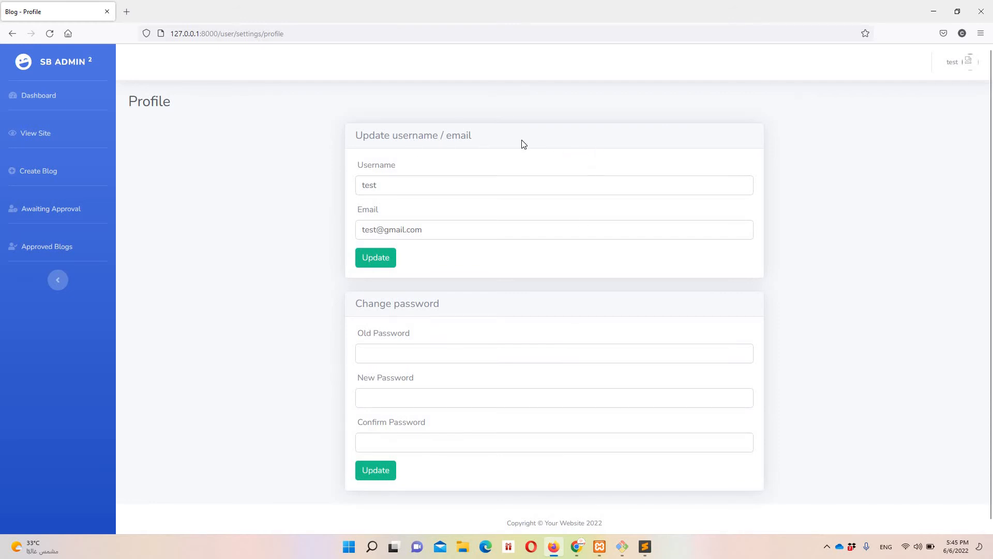
{"action": "mouse_move", "coordinate": [674, 125]}
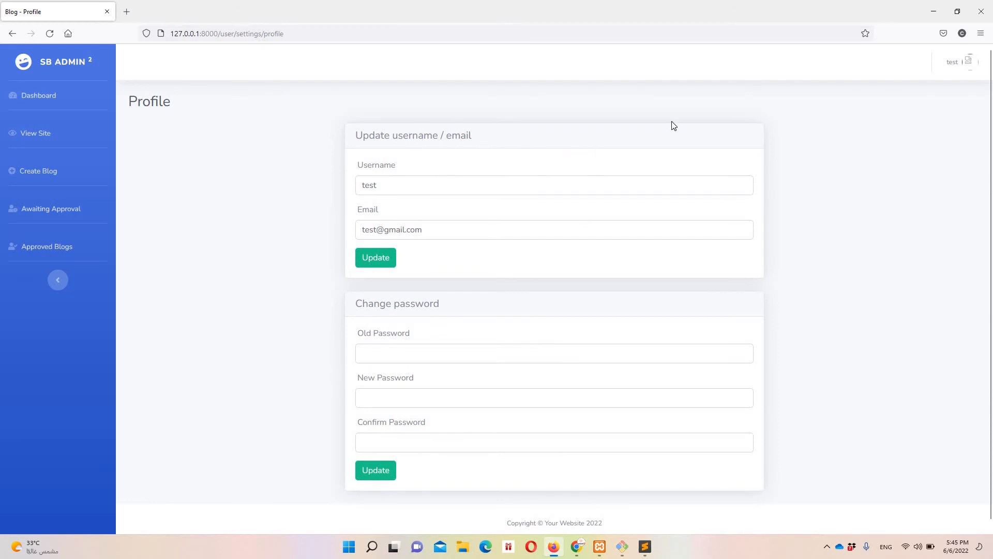
{"action": "mouse_move", "coordinate": [181, 113]}
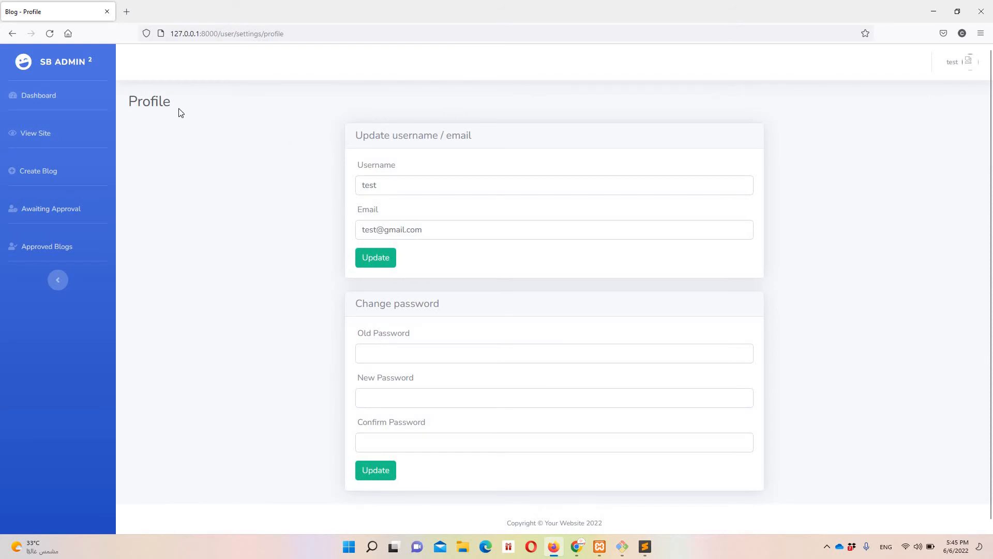
{"action": "mouse_move", "coordinate": [302, 81]}
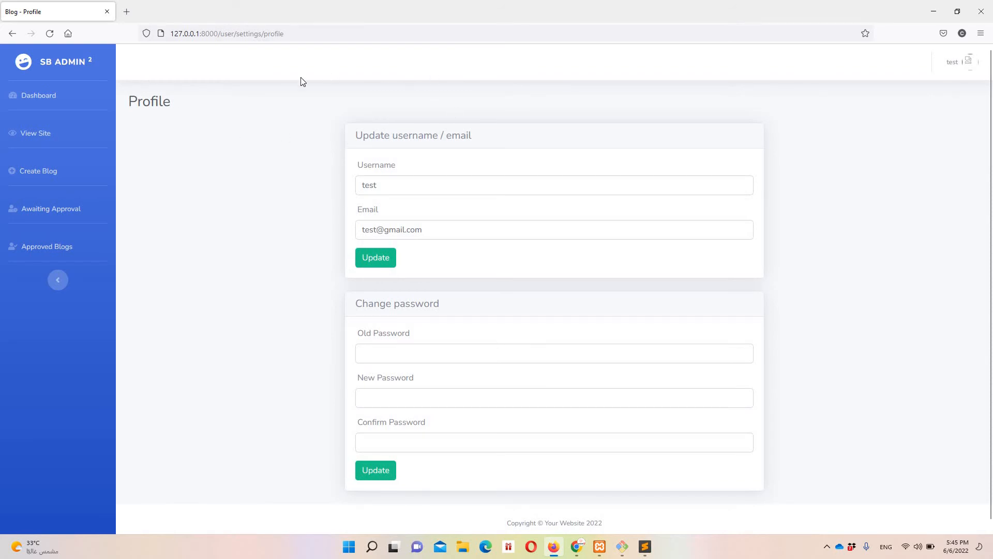
{"action": "mouse_move", "coordinate": [968, 73]}
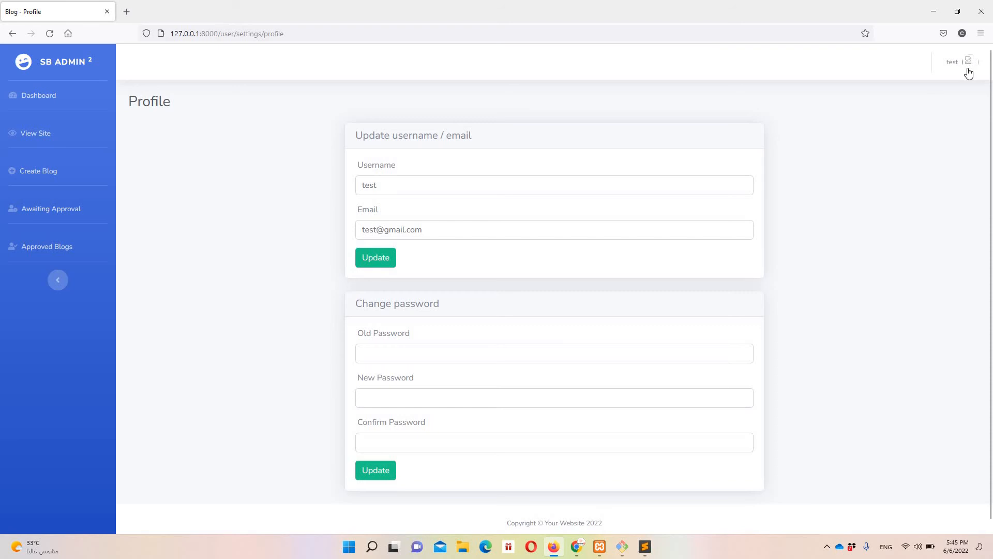
{"action": "mouse_move", "coordinate": [201, 187]}
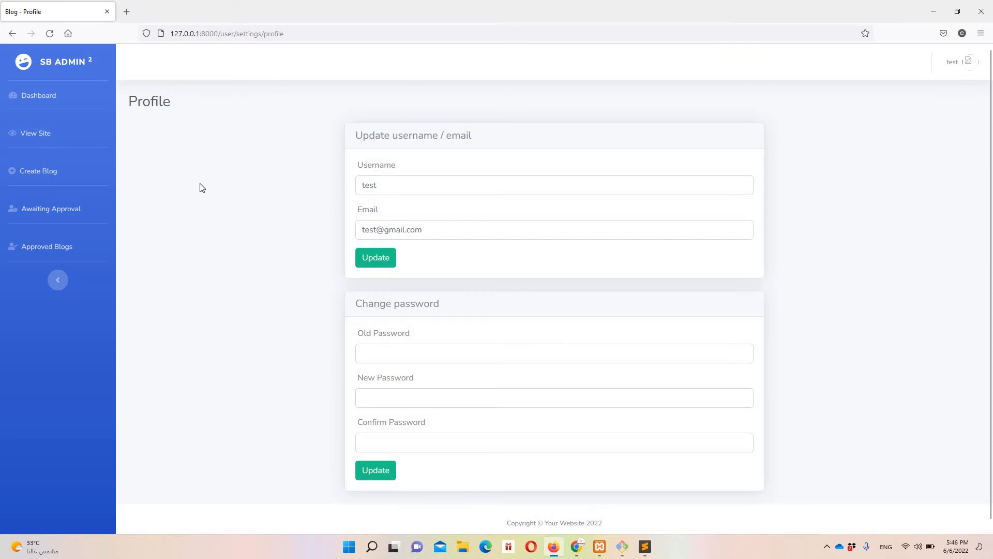
{"action": "mouse_move", "coordinate": [263, 138]}
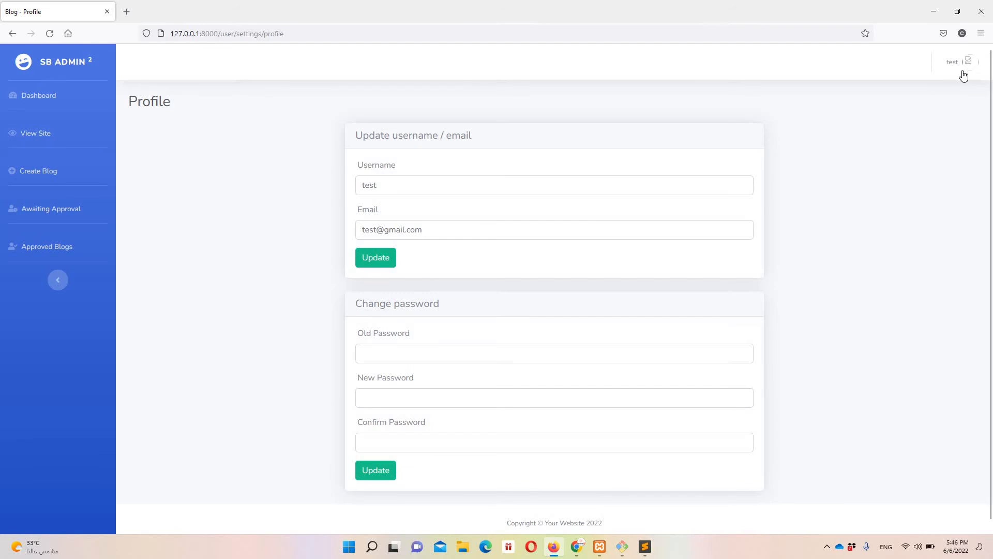
{"action": "mouse_move", "coordinate": [906, 78]}
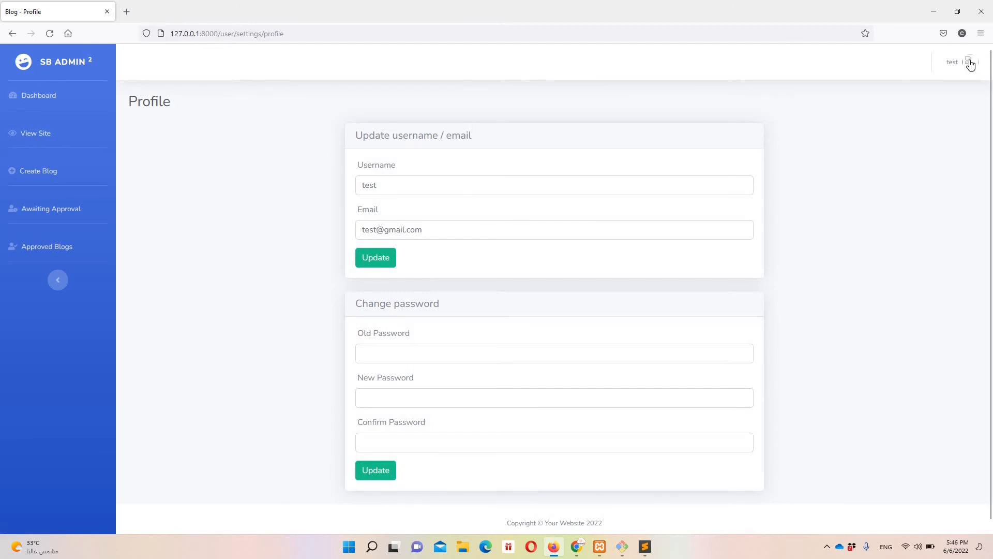
{"action": "mouse_move", "coordinate": [913, 101]}
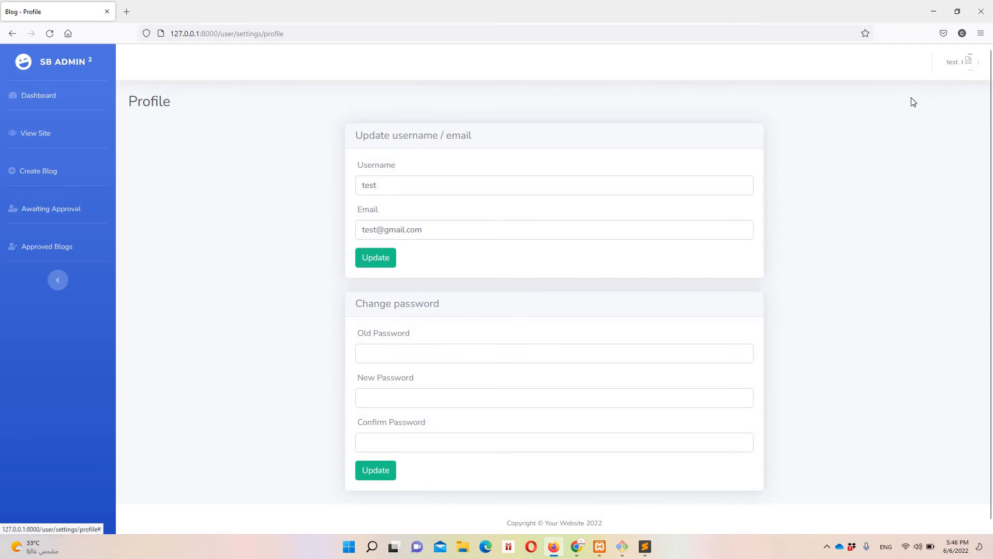
{"action": "mouse_move", "coordinate": [57, 208]}
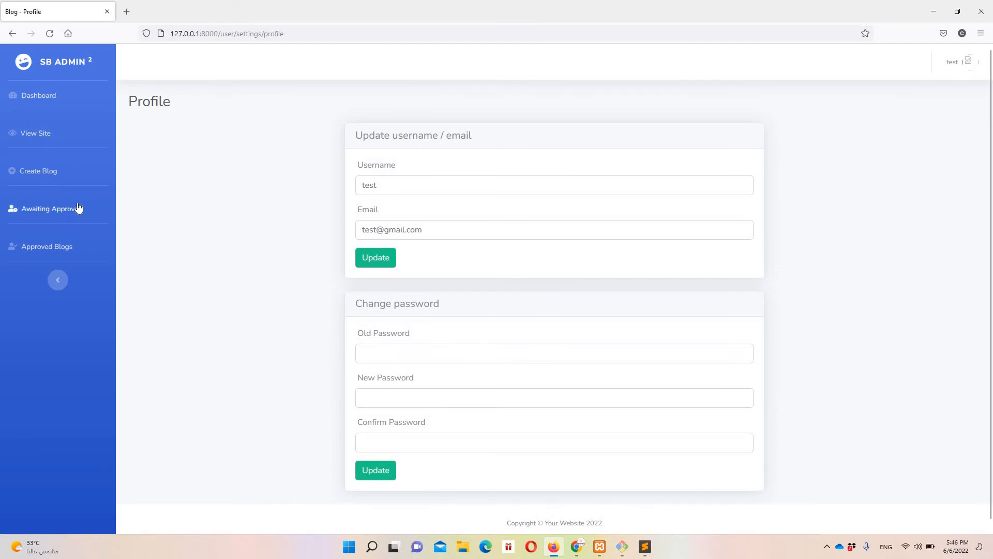
{"action": "mouse_move", "coordinate": [937, 13]}
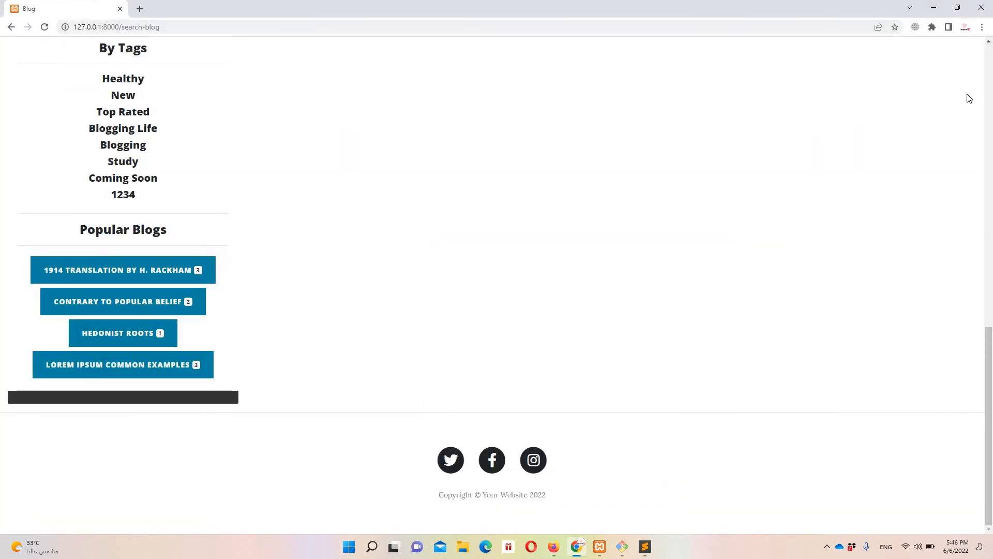
Scroll up from the empty search results and go to the admin DASHBOARD
{"action": "scroll", "scroll_direction": "up", "scroll_amount": 3}
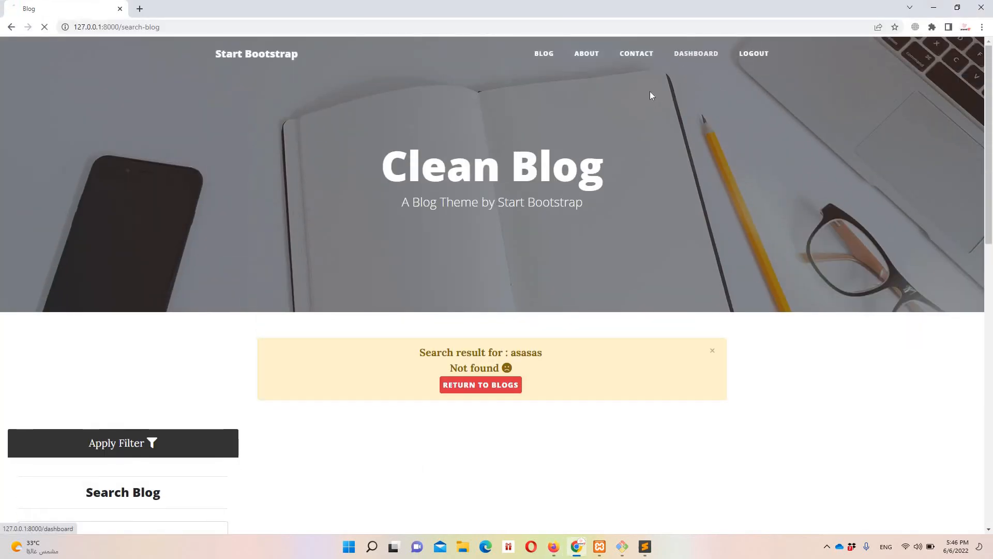
{"action": "left_click", "coordinate": [695, 53]}
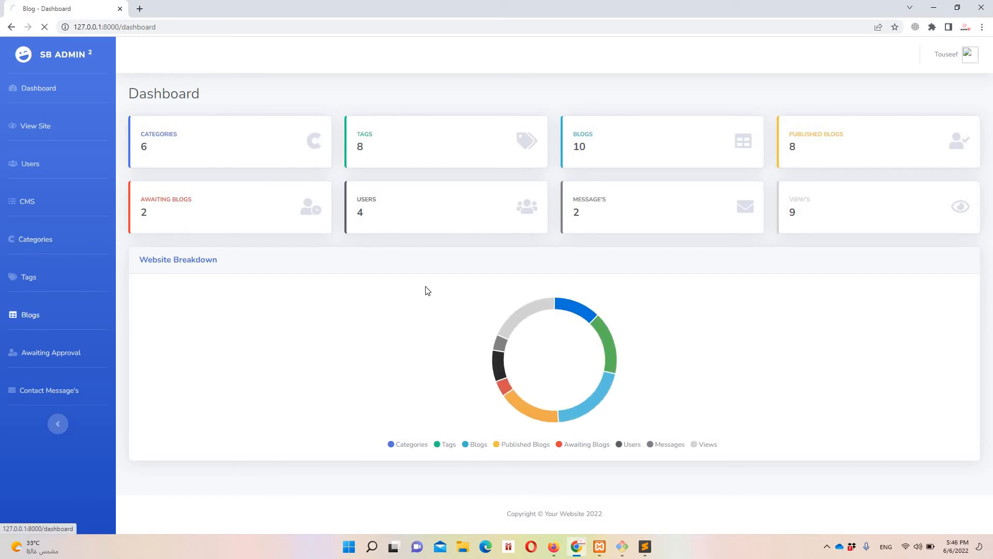
Open the admin Blogs list and bring up the Add Blog form
{"action": "left_click", "coordinate": [30, 314]}
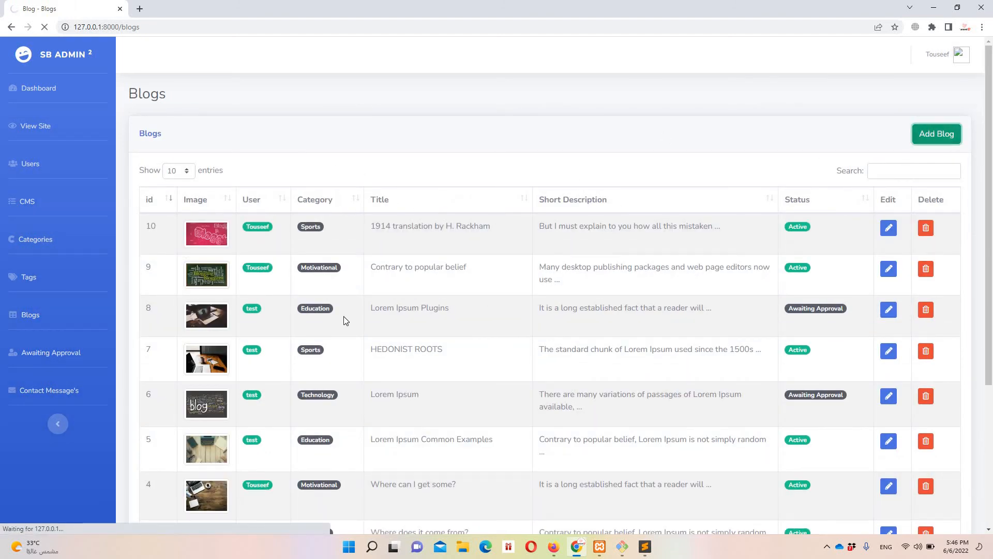
{"action": "left_click", "coordinate": [936, 134]}
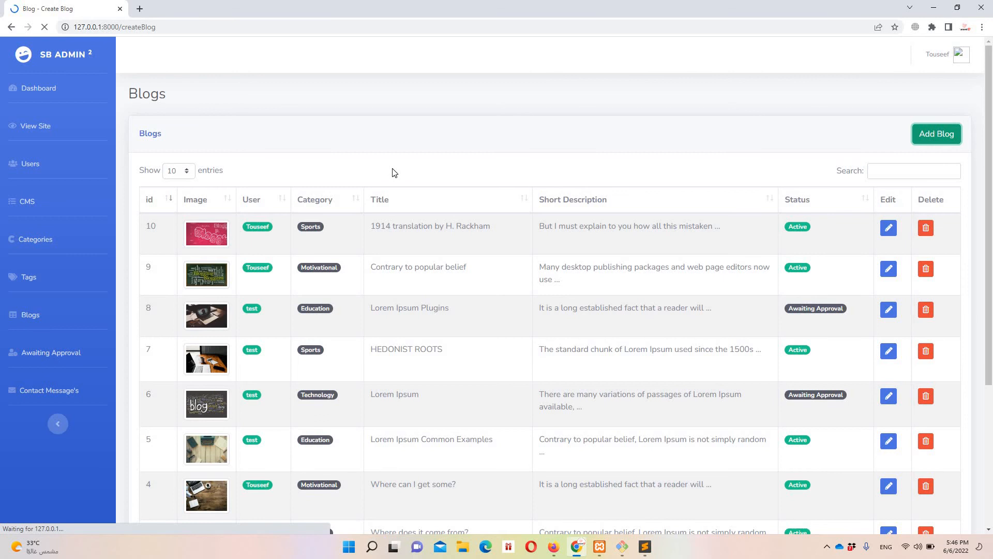
{"action": "left_click", "coordinate": [936, 134]}
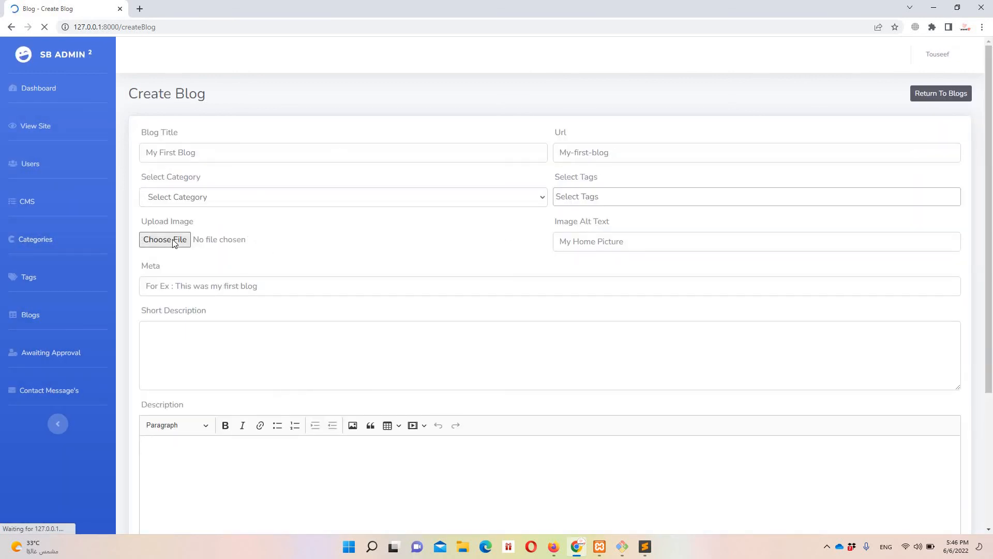
Browse to the Desktop in the file picker and select Bosch lic.png
{"action": "left_click", "coordinate": [164, 239]}
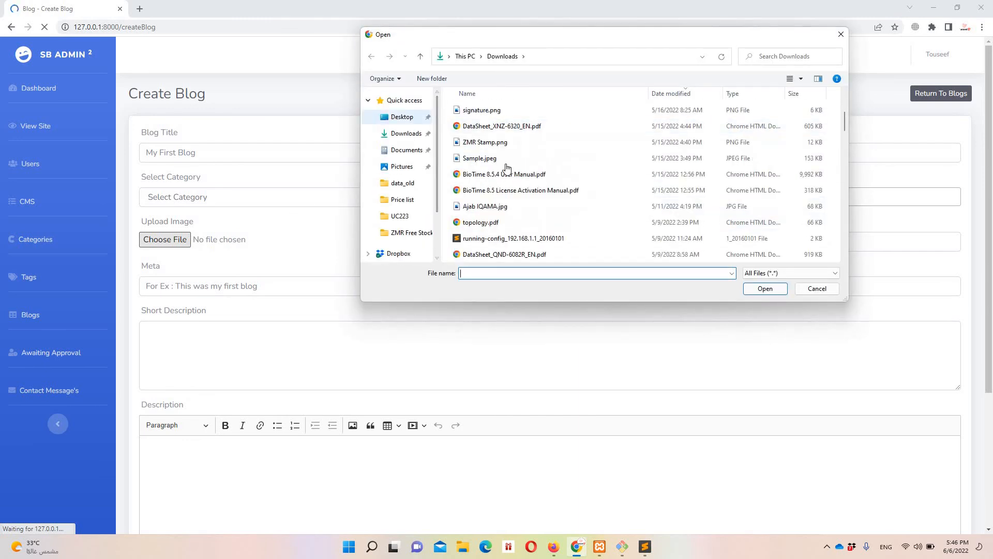
{"action": "left_click", "coordinate": [401, 116]}
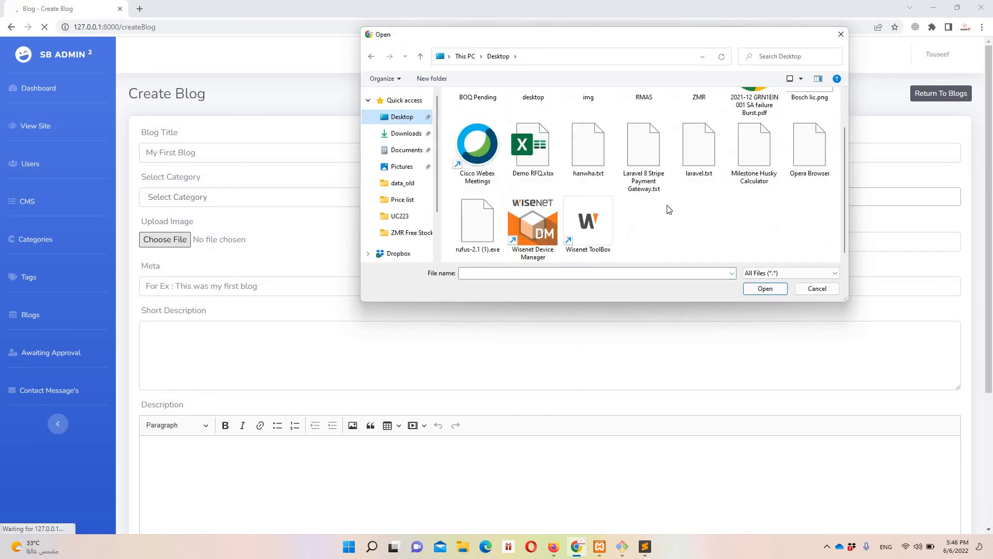
{"action": "scroll", "scroll_direction": "up", "scroll_amount": 3}
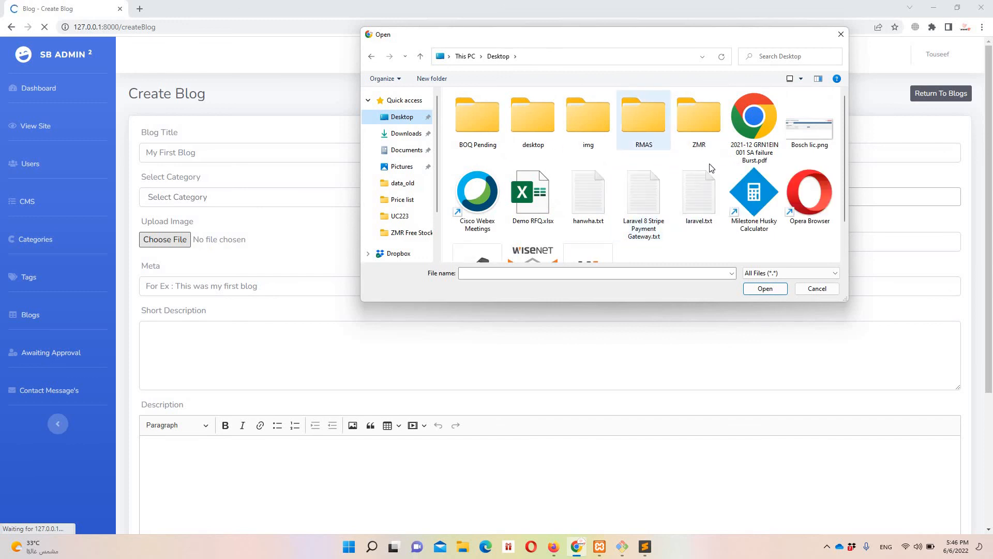
{"action": "left_click", "coordinate": [816, 288]}
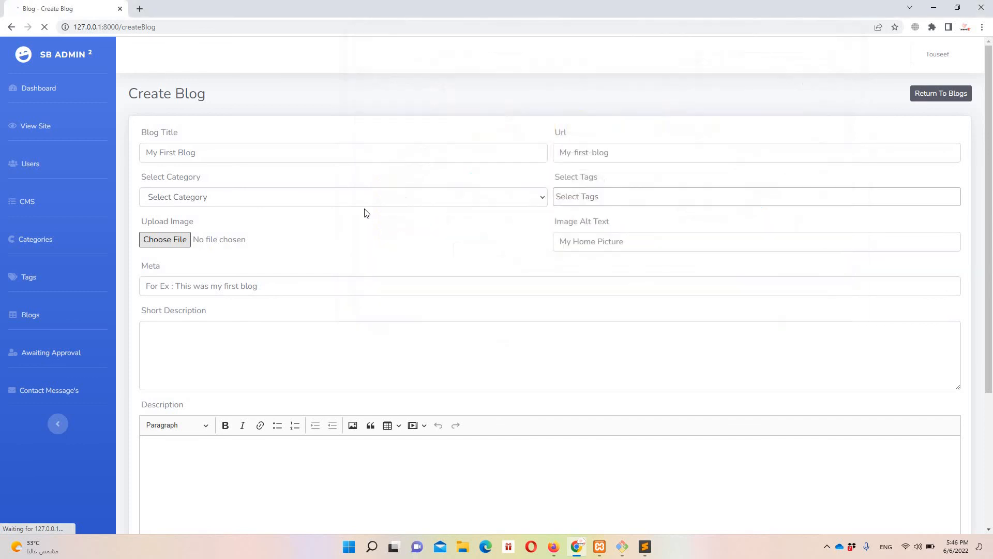
Confirm Bosch lic.png is attached to the Create Blog form, then go back to the admin dashboard
{"action": "left_click", "coordinate": [164, 240]}
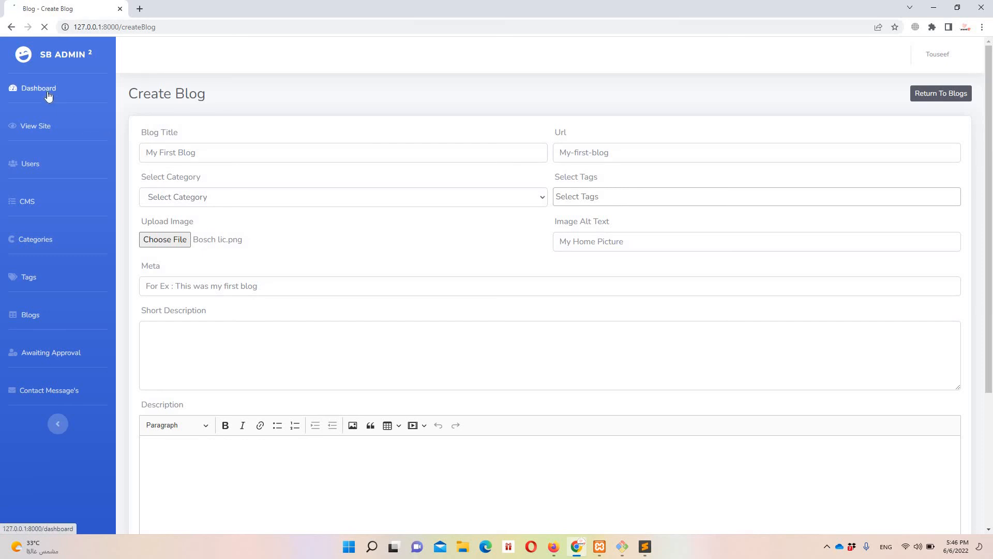
{"action": "left_click", "coordinate": [39, 88]}
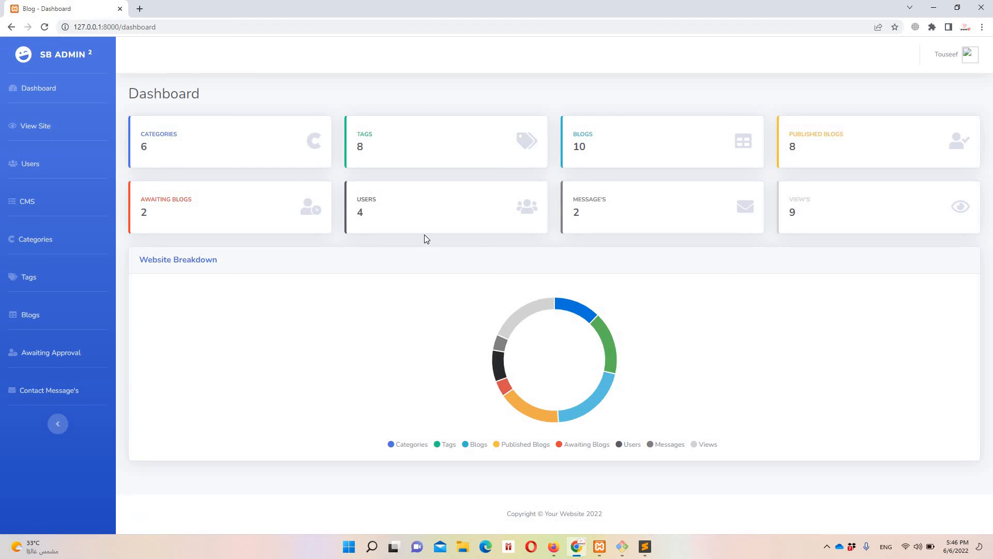
{"action": "mouse_move", "coordinate": [425, 239]}
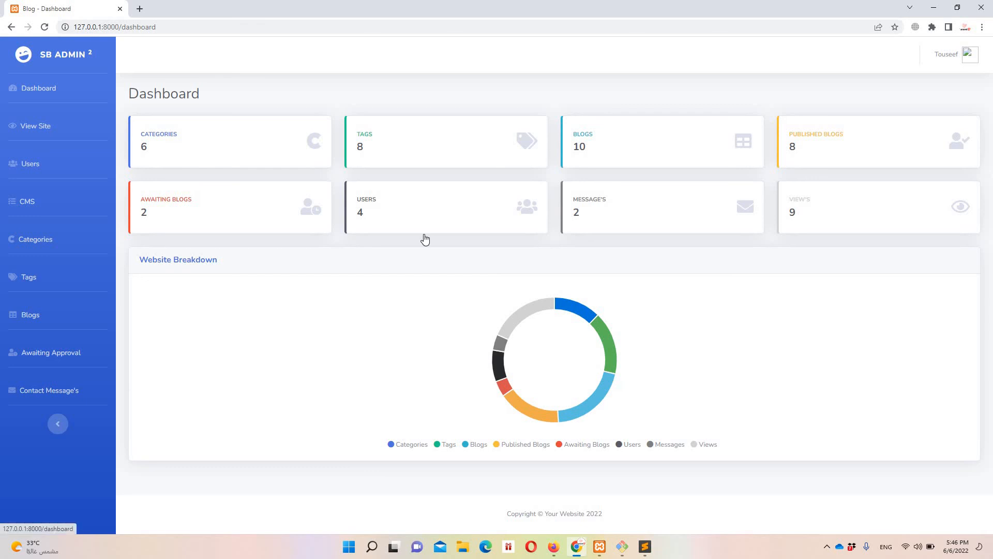